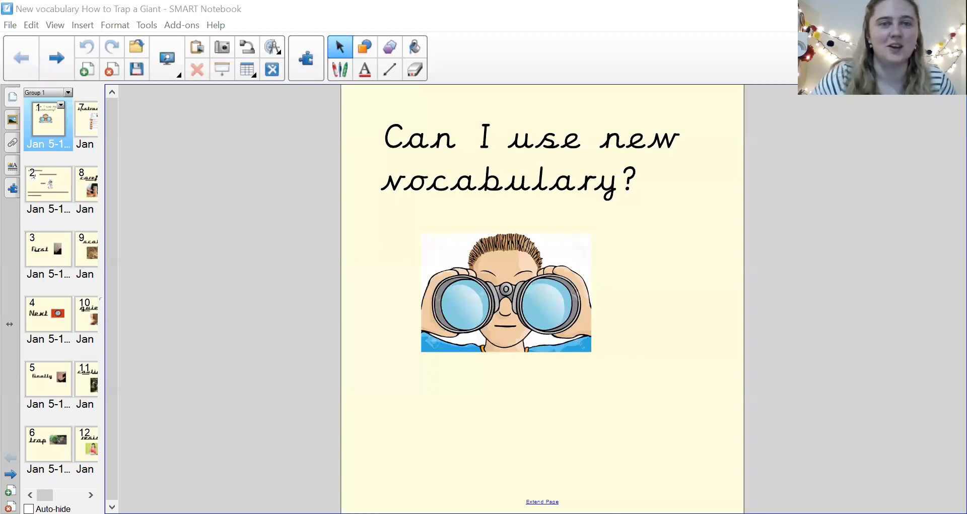
{"action": "mouse_move", "coordinate": [775, 468]}
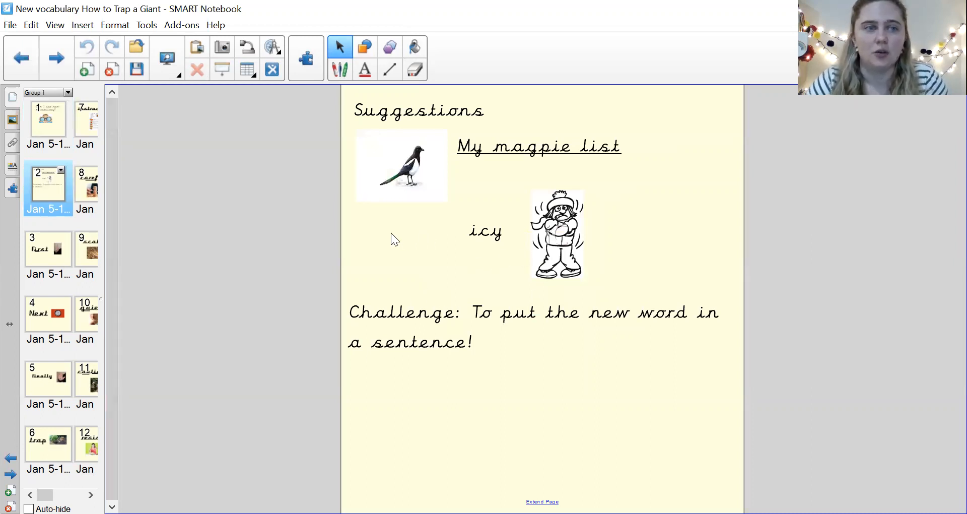
{"action": "mouse_move", "coordinate": [506, 260]}
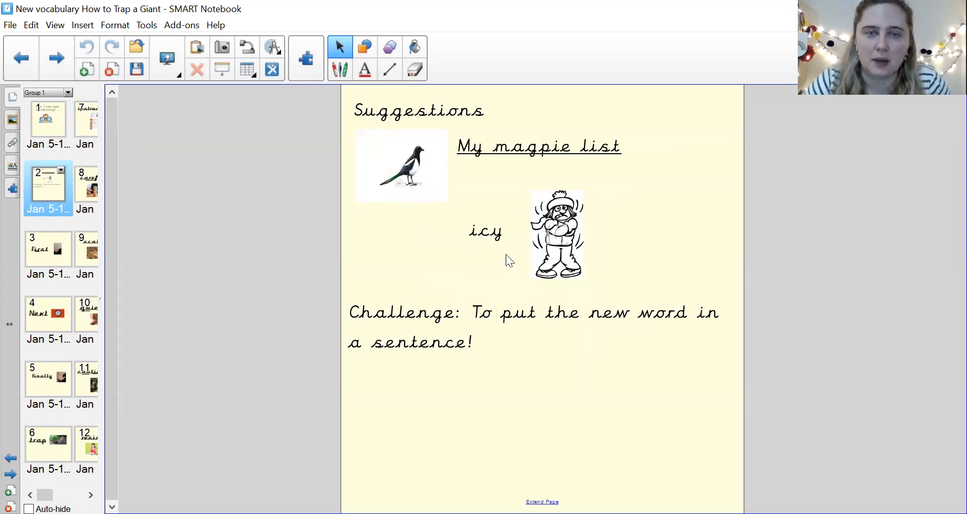
{"action": "mouse_move", "coordinate": [490, 249]}
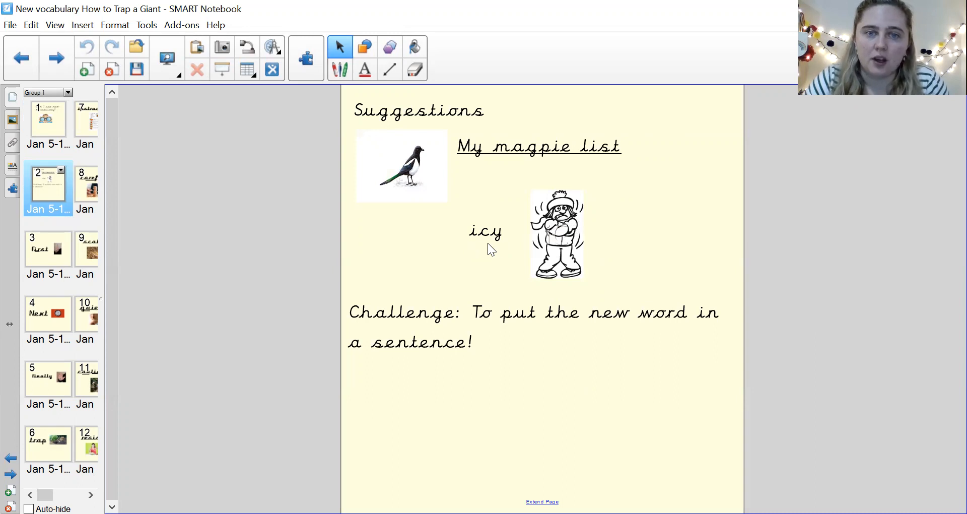
{"action": "mouse_move", "coordinate": [499, 249]}
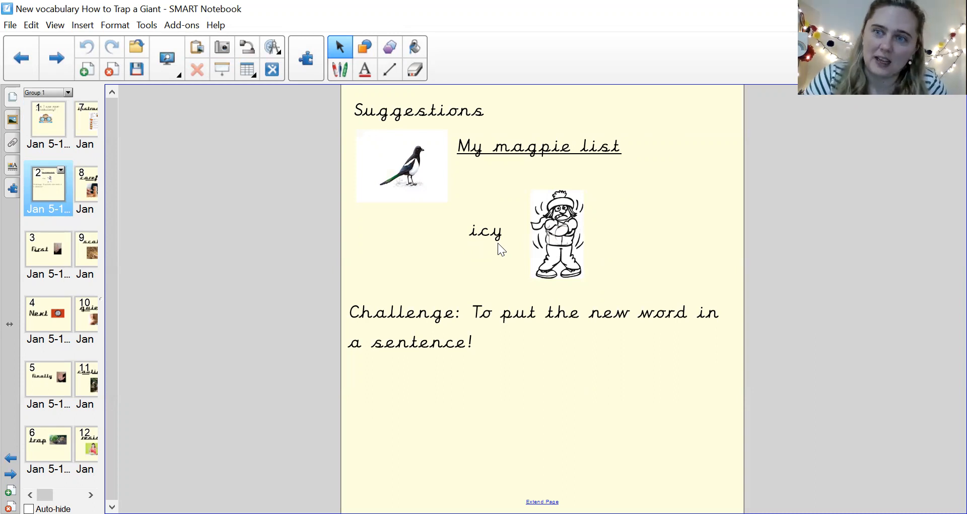
{"action": "mouse_move", "coordinate": [481, 249]}
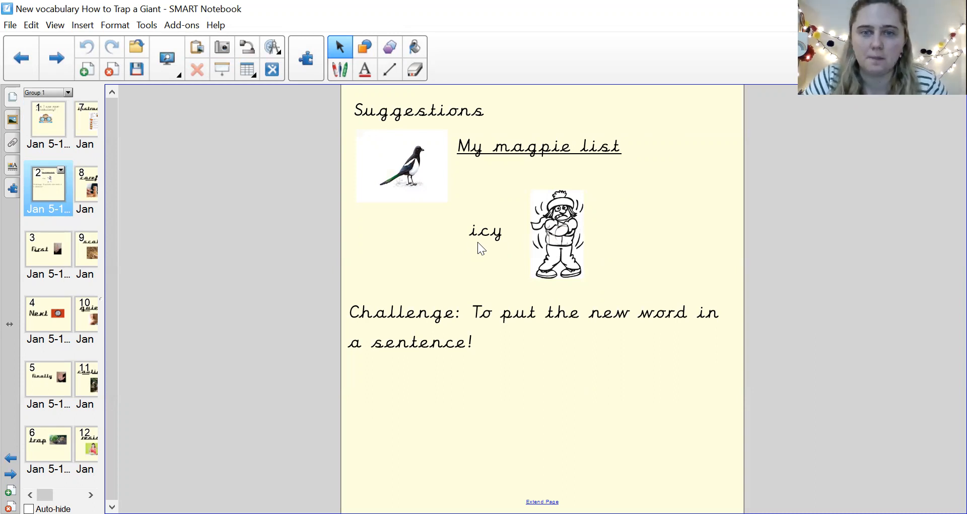
{"action": "mouse_move", "coordinate": [494, 255]}
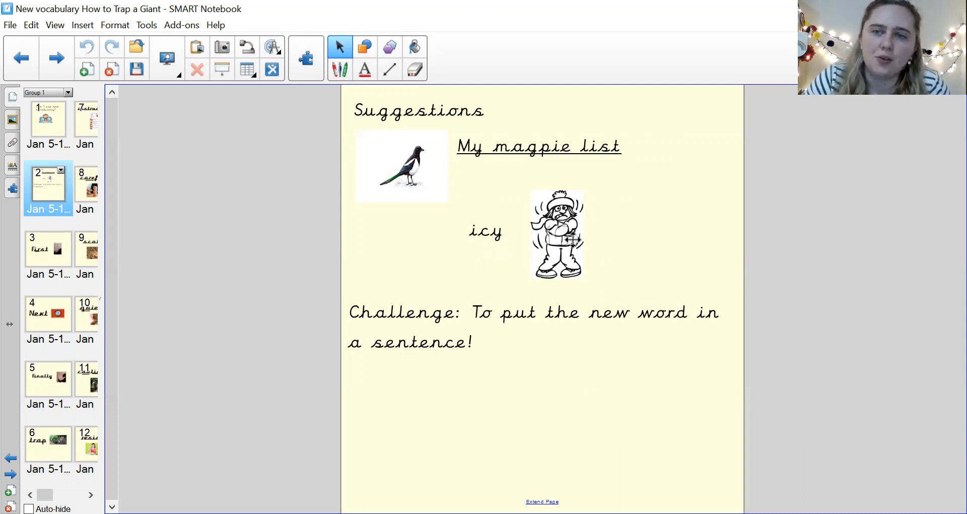
{"action": "mouse_move", "coordinate": [597, 249]}
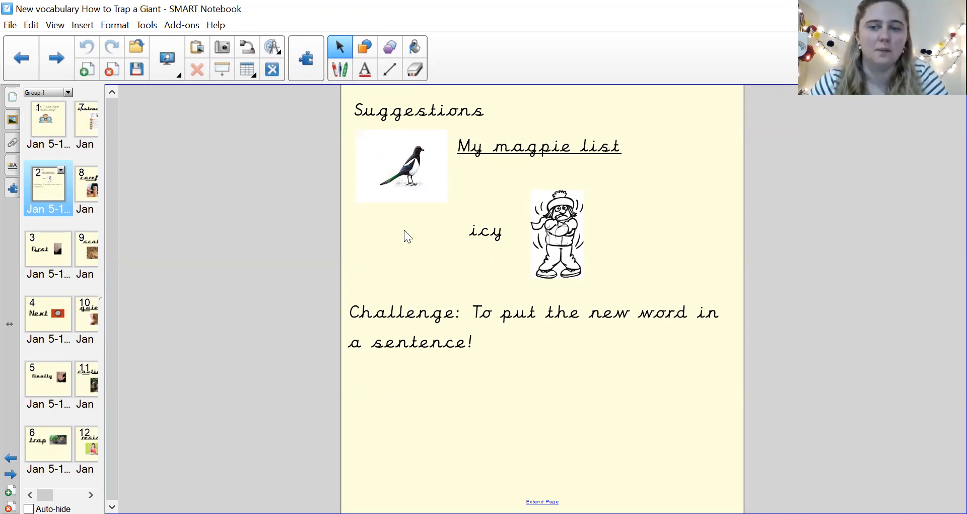
- Advance through the First page to the Next page with its clock picture
{"action": "left_click", "coordinate": [55, 58]}
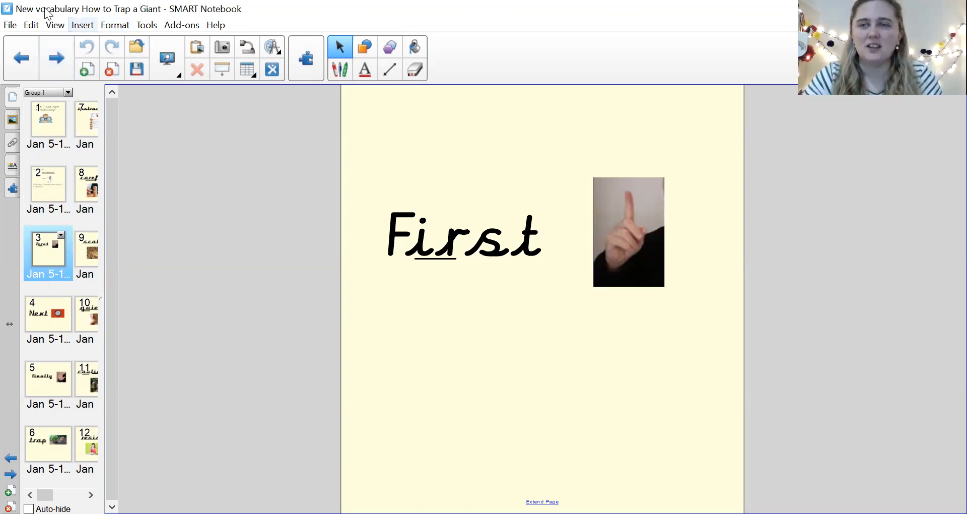
{"action": "mouse_move", "coordinate": [37, 12]}
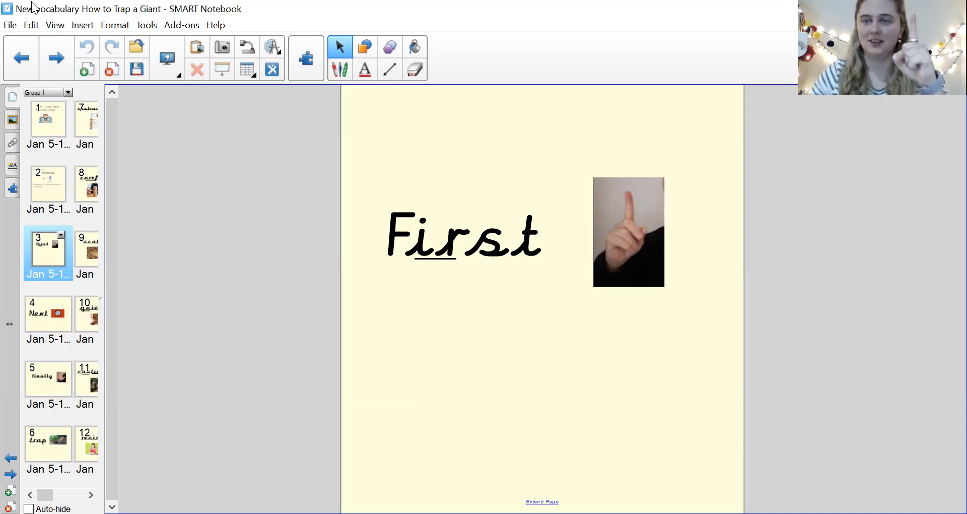
{"action": "left_click", "coordinate": [55, 56]}
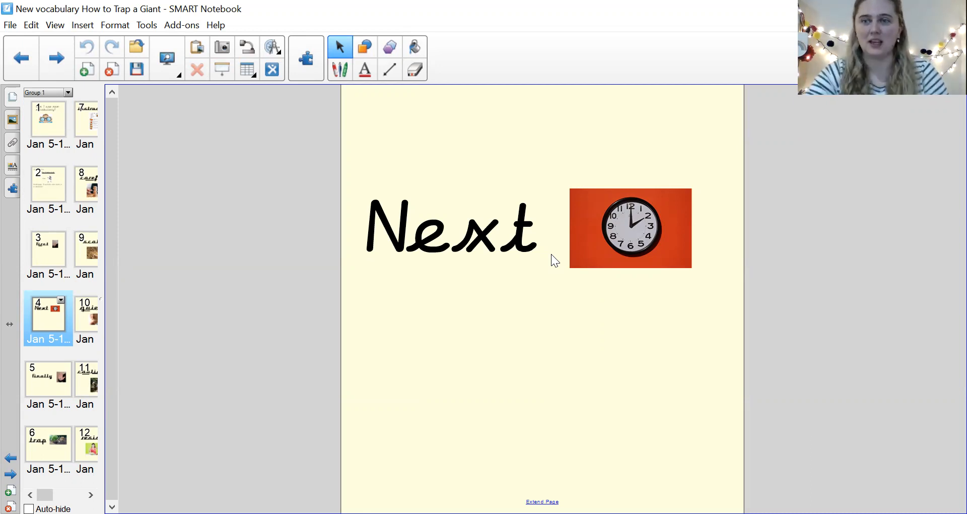
{"action": "mouse_move", "coordinate": [133, 235]}
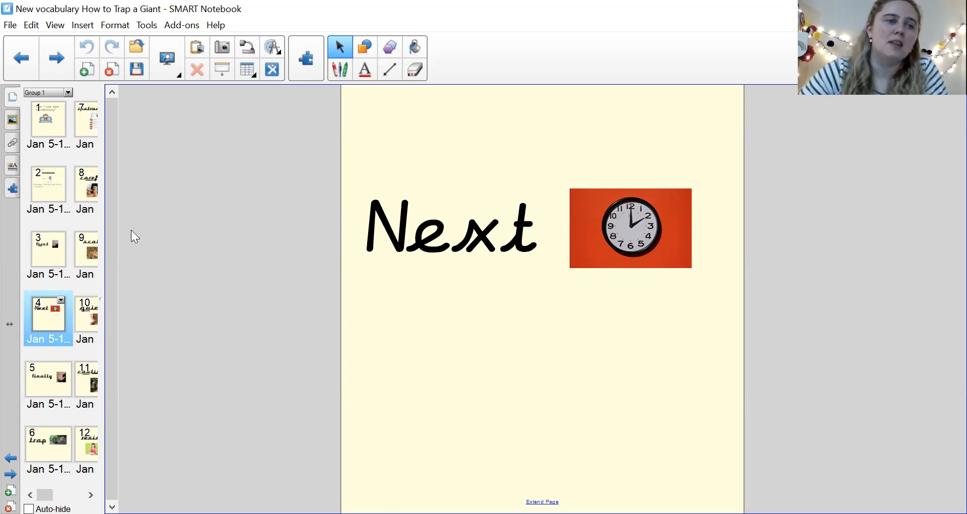
- Revisit the First and Next pages, then advance to the Finally page with its open-hand photo
{"action": "left_click", "coordinate": [48, 250]}
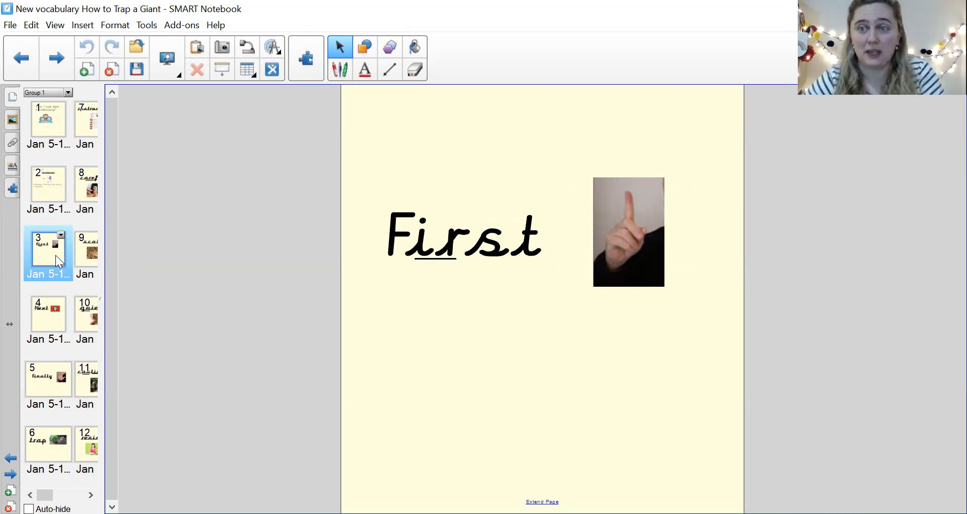
{"action": "mouse_move", "coordinate": [13, 97]}
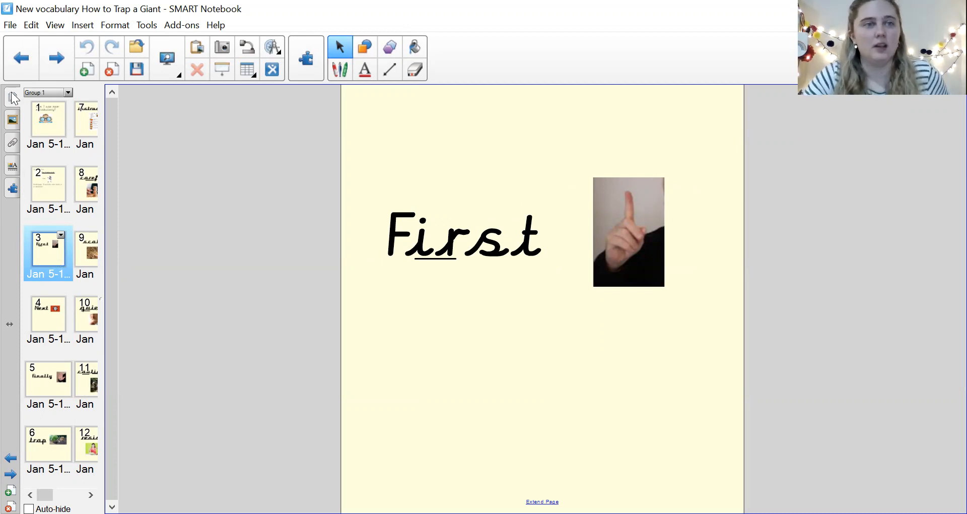
{"action": "left_click", "coordinate": [55, 57]}
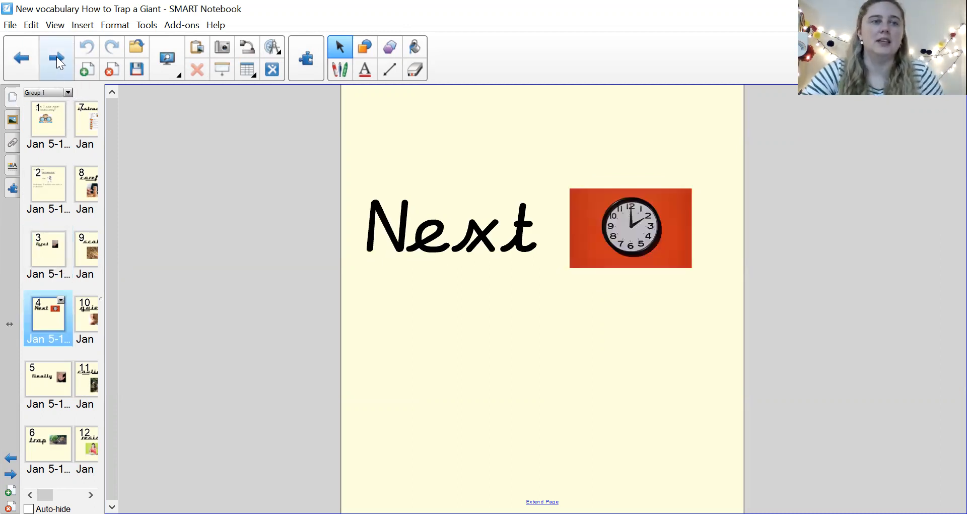
{"action": "mouse_move", "coordinate": [56, 57]}
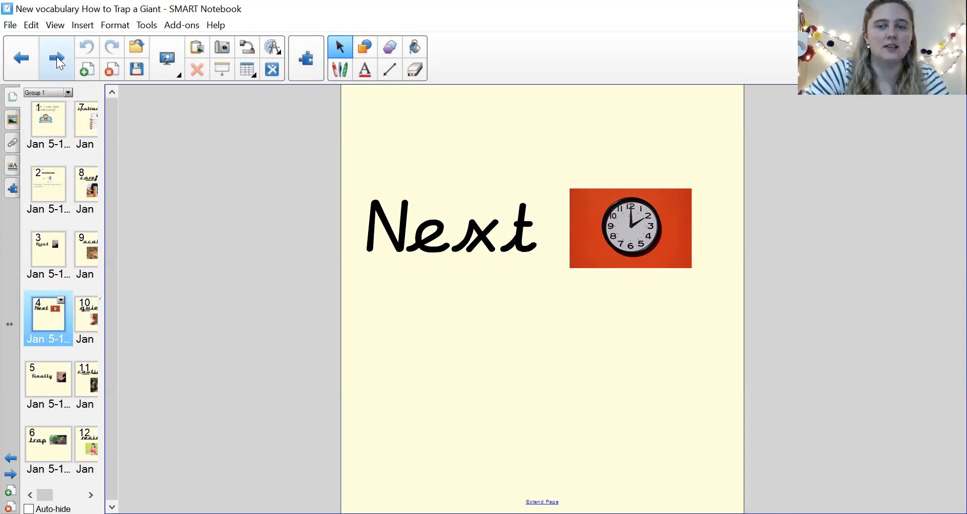
{"action": "left_click", "coordinate": [56, 57]}
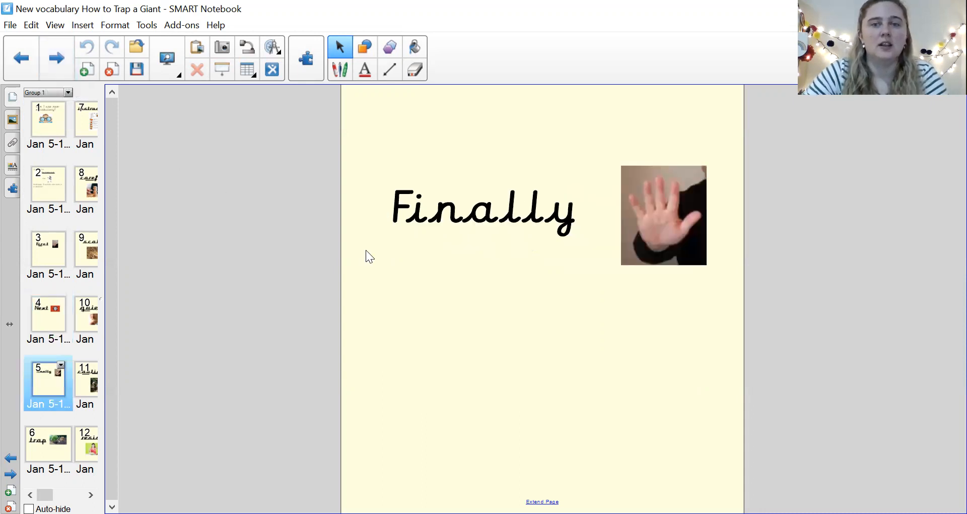
{"action": "mouse_move", "coordinate": [455, 262]}
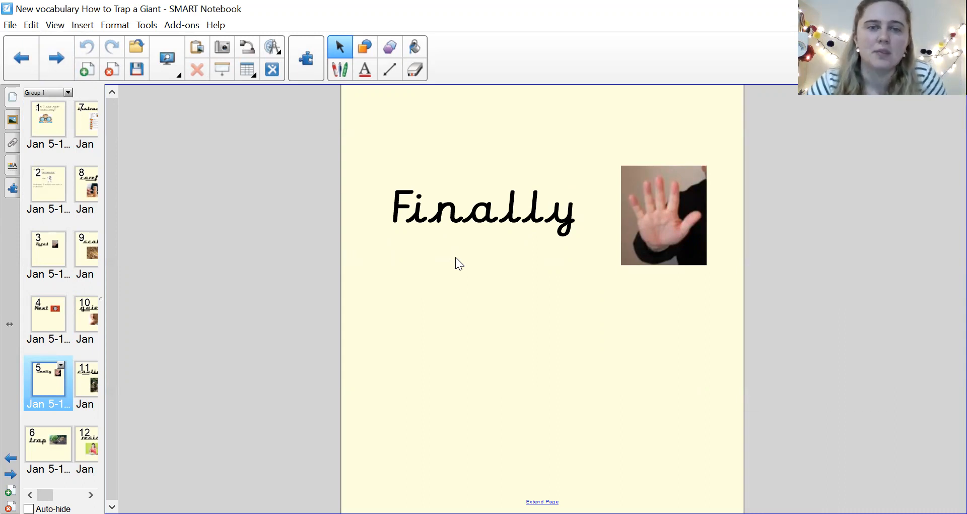
{"action": "mouse_move", "coordinate": [605, 317]}
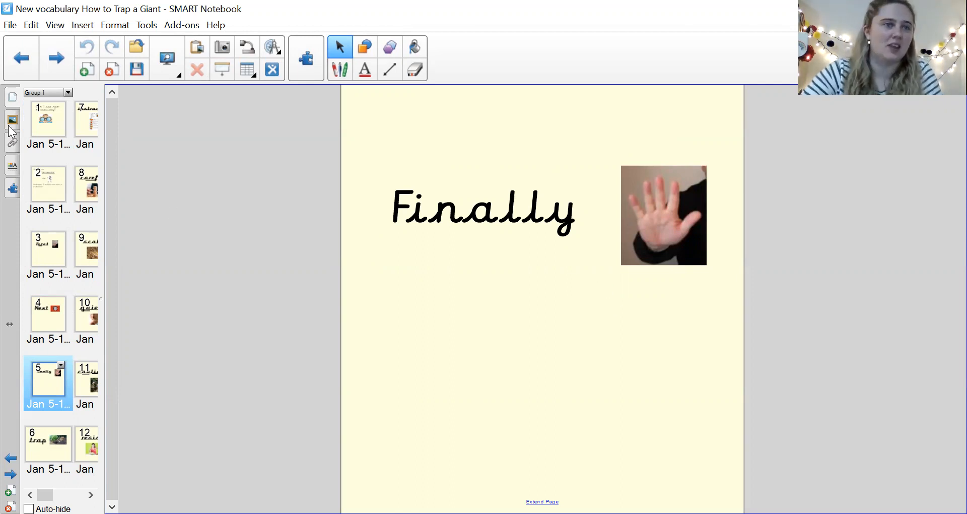
- Advance from Finally to the trap page with its rabbit-and-pit photo
{"action": "left_click", "coordinate": [48, 443]}
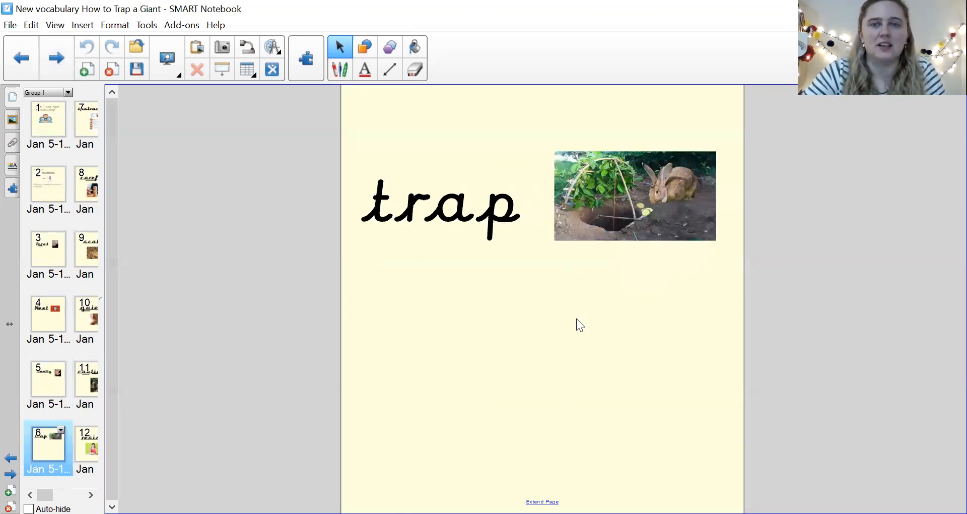
{"action": "mouse_move", "coordinate": [593, 338]}
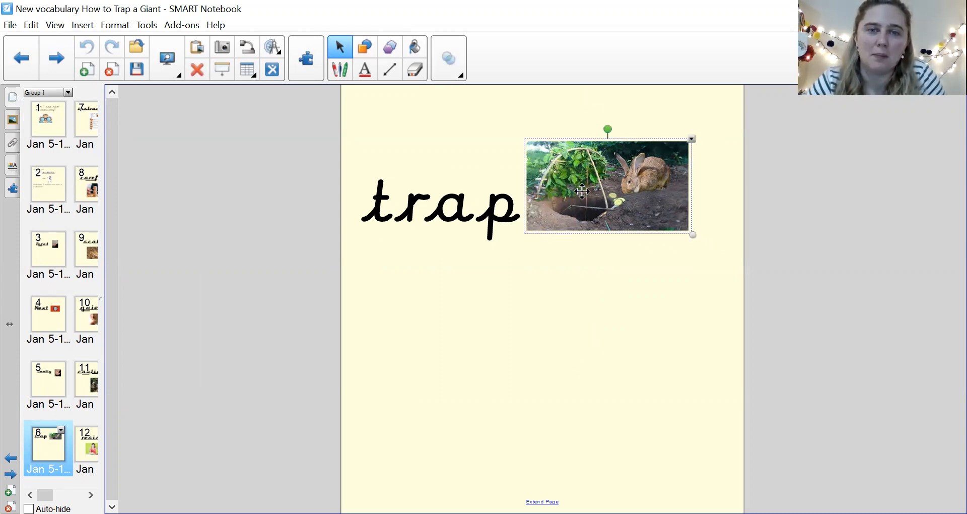
- Enlarge and reposition the rabbit trap photo, then move on to the instructions page
{"action": "left_click_drag", "start_coordinate": [693, 234], "coordinate": [731, 256]}
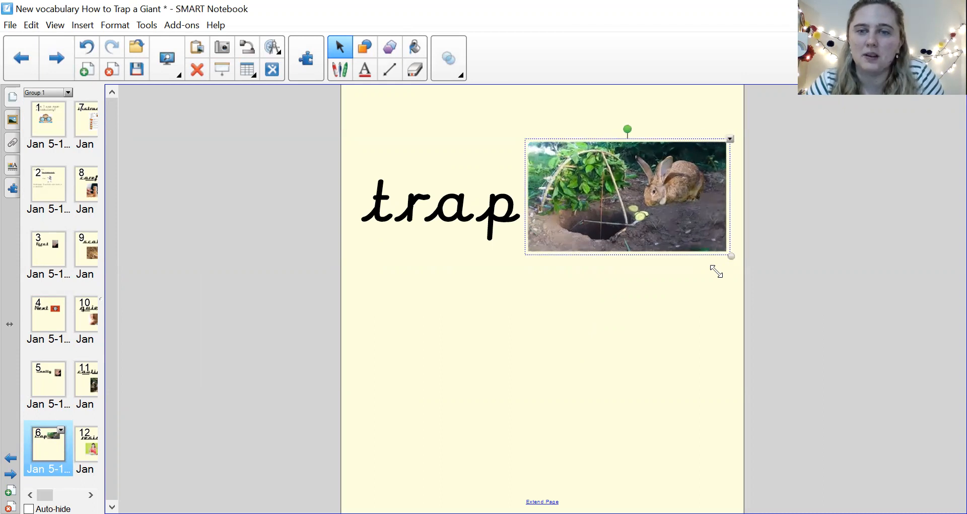
{"action": "left_click_drag", "start_coordinate": [627, 196], "coordinate": [627, 203]}
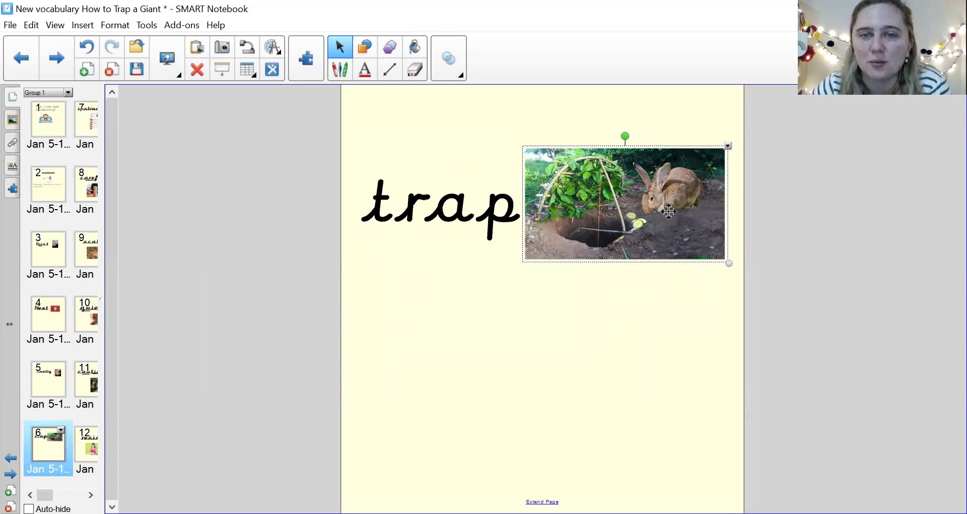
{"action": "mouse_move", "coordinate": [427, 317]}
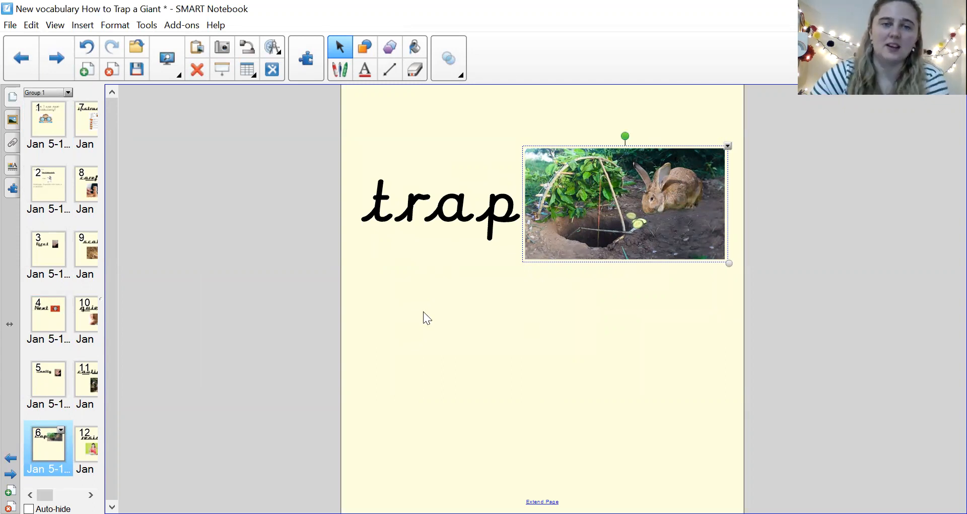
{"action": "mouse_move", "coordinate": [419, 266]}
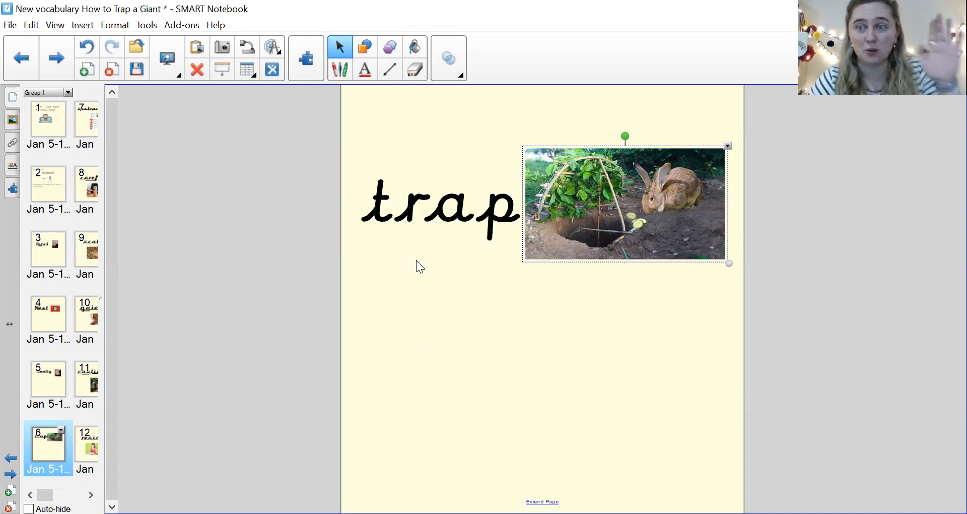
{"action": "mouse_move", "coordinate": [439, 264]}
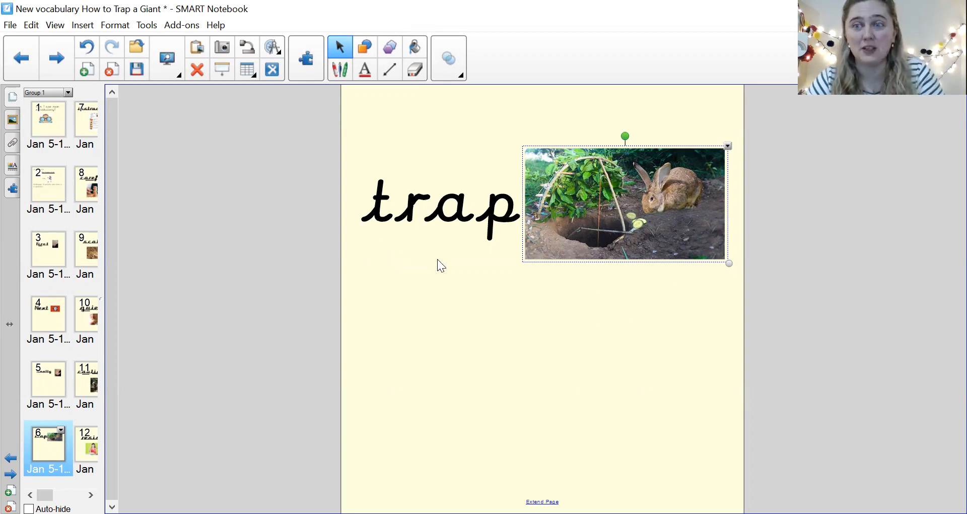
{"action": "mouse_move", "coordinate": [420, 358]}
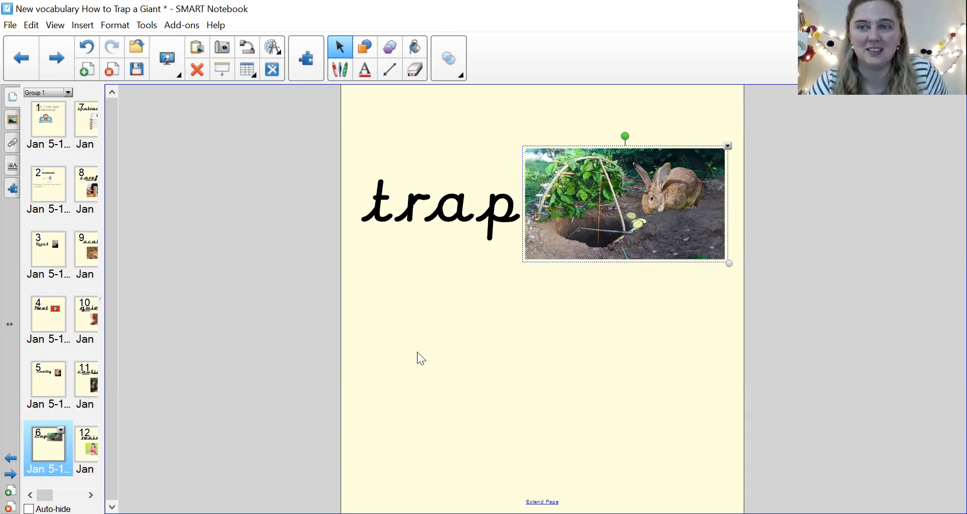
{"action": "mouse_move", "coordinate": [55, 57]}
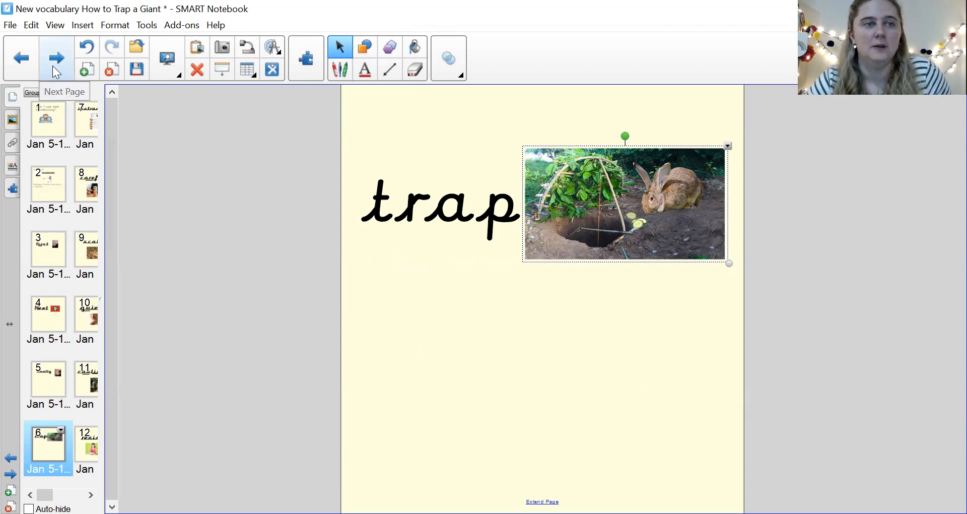
{"action": "left_click", "coordinate": [57, 57]}
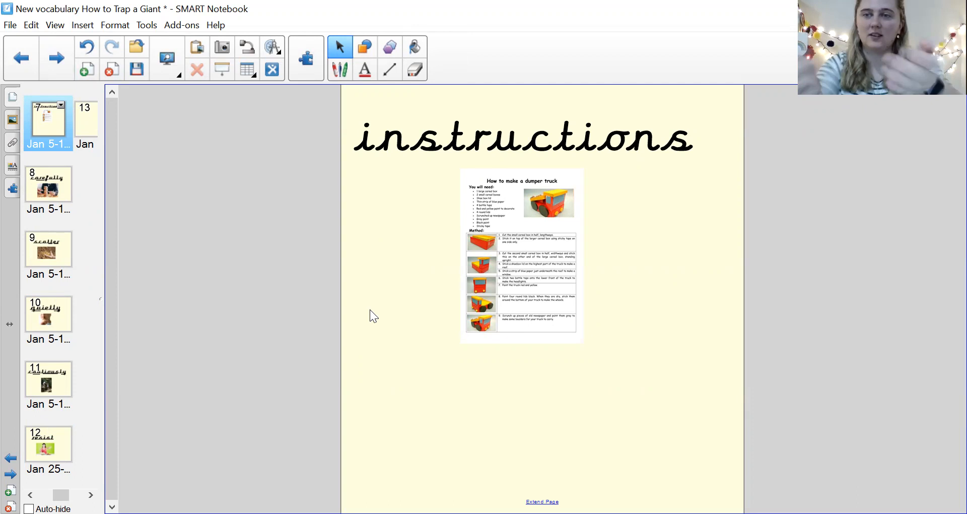
{"action": "mouse_move", "coordinate": [433, 323]}
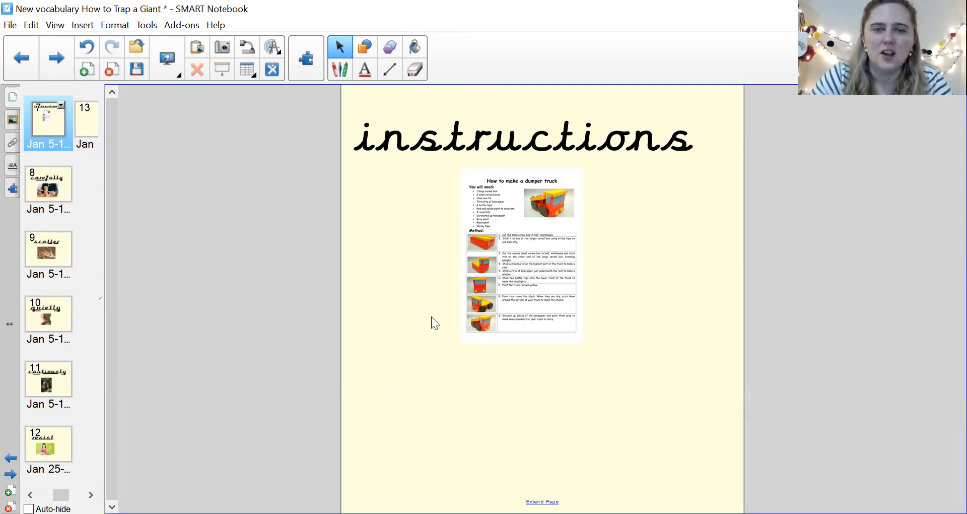
{"action": "mouse_move", "coordinate": [421, 359]}
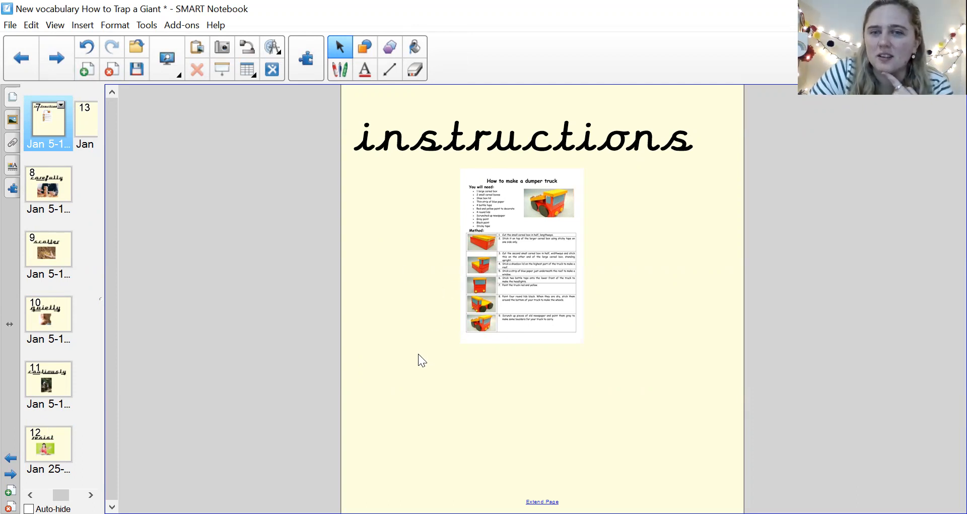
{"action": "mouse_move", "coordinate": [539, 210]}
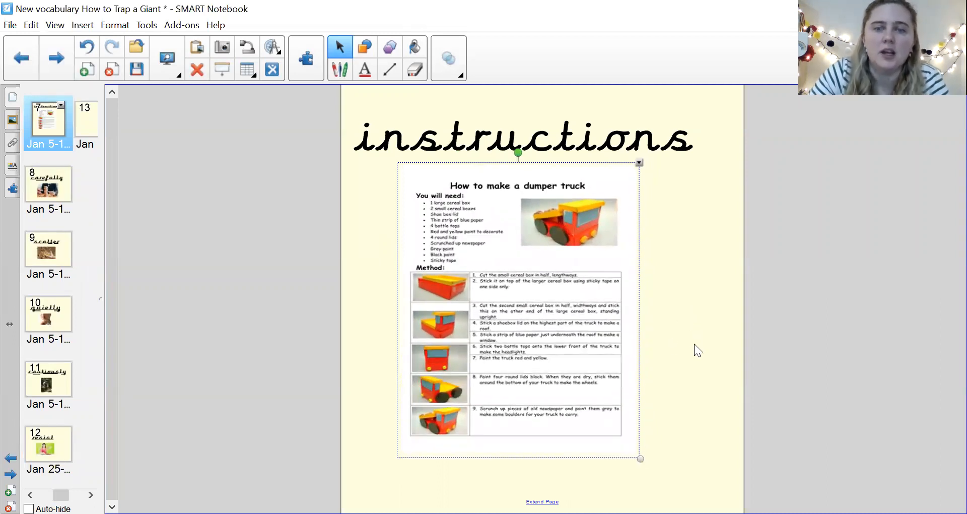
{"action": "mouse_move", "coordinate": [663, 350]}
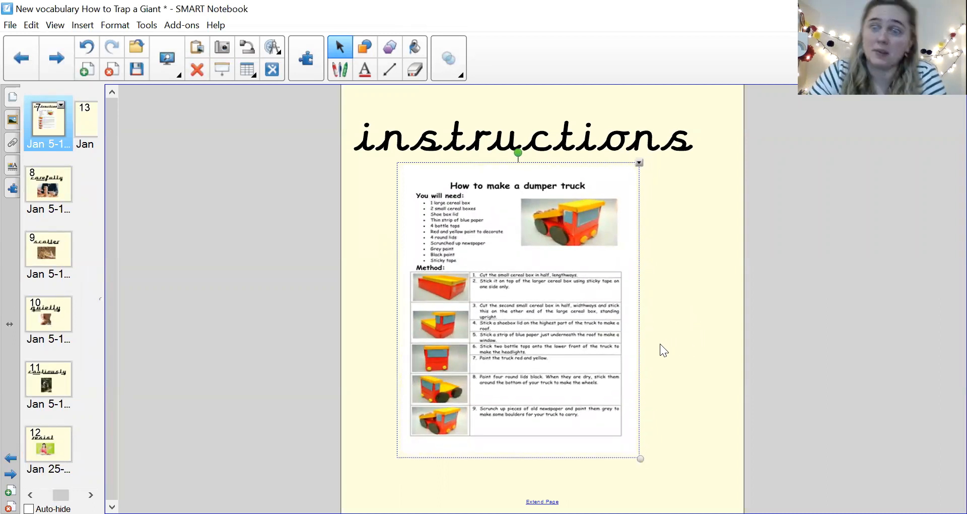
{"action": "mouse_move", "coordinate": [686, 344]}
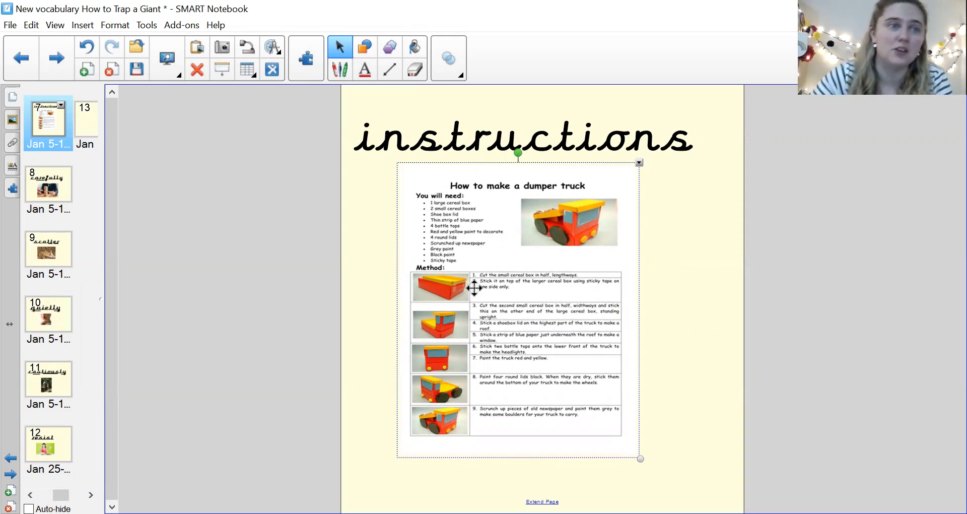
{"action": "mouse_move", "coordinate": [560, 256]}
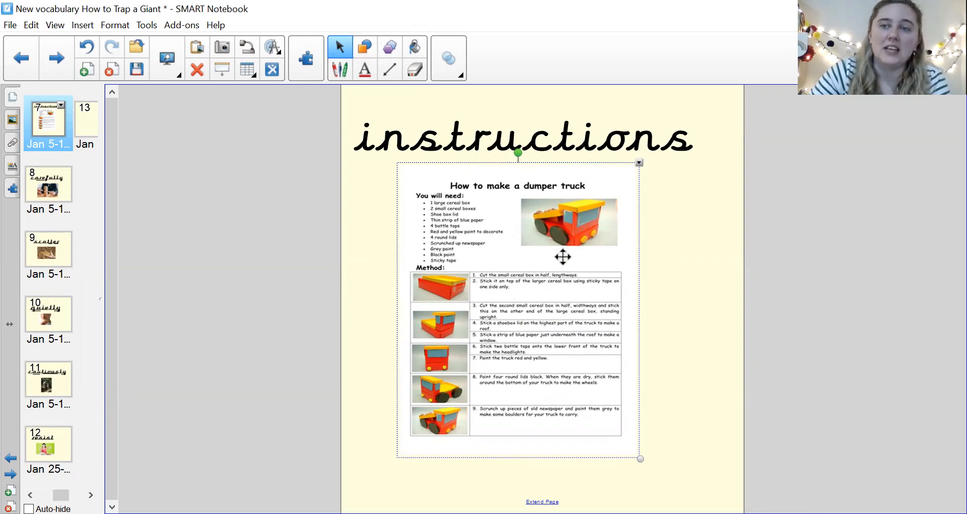
{"action": "mouse_move", "coordinate": [468, 252]}
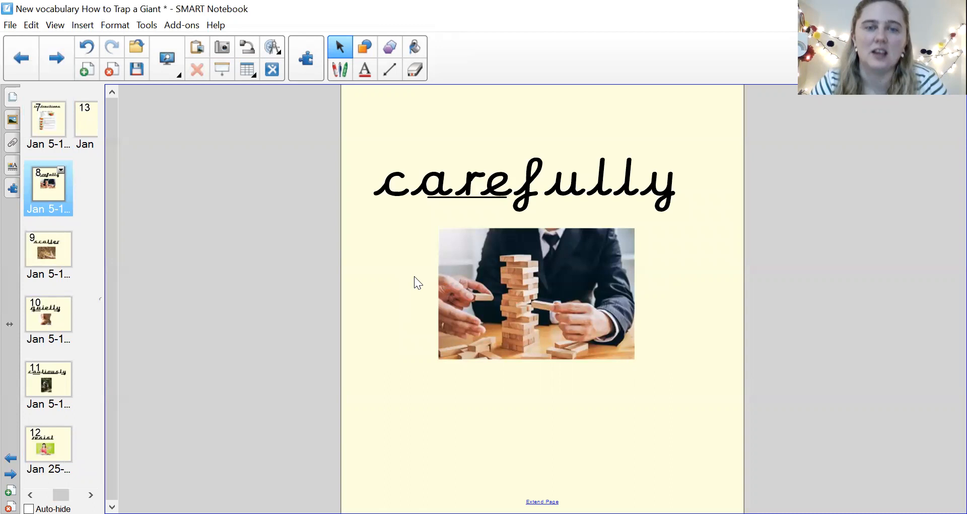
{"action": "mouse_move", "coordinate": [548, 312]}
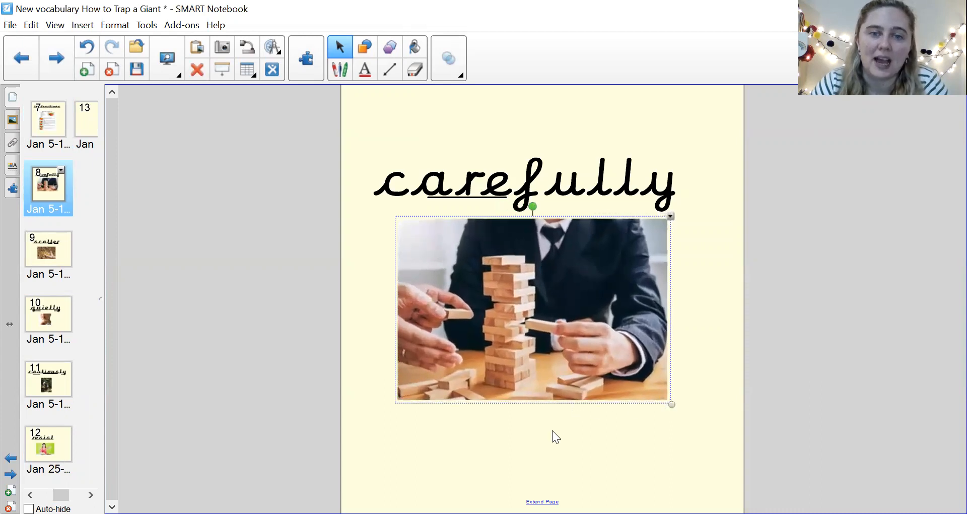
{"action": "mouse_move", "coordinate": [524, 412]}
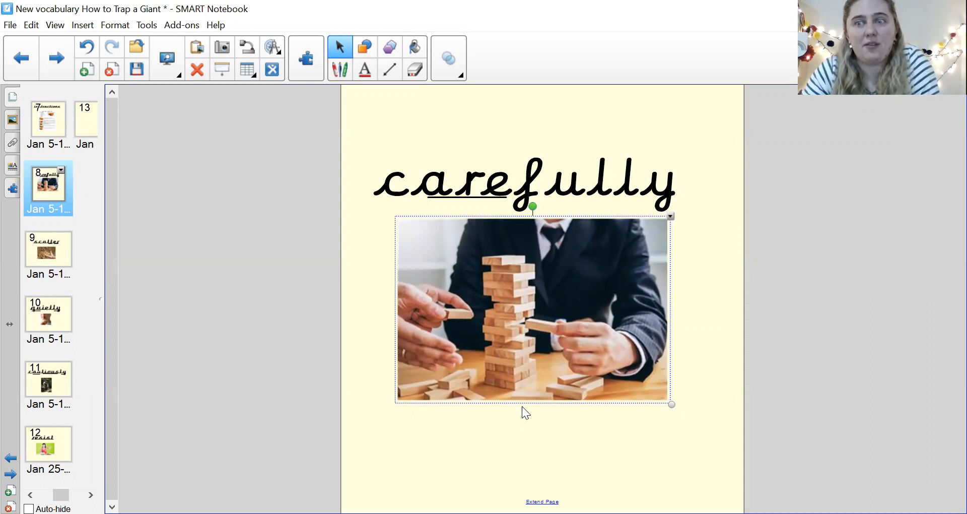
{"action": "mouse_move", "coordinate": [499, 392]}
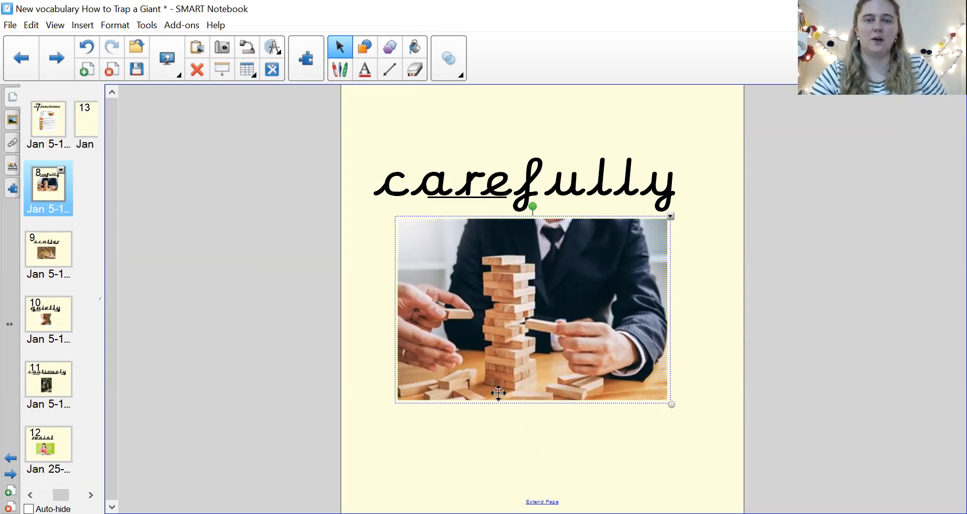
{"action": "mouse_move", "coordinate": [576, 345]}
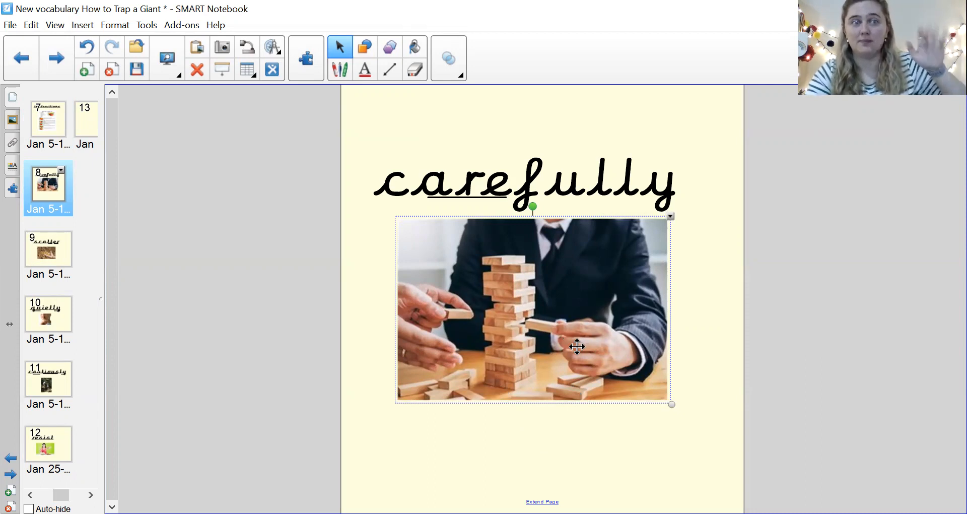
- Go to the scatter page and enlarge its seeds-in-hand picture
{"action": "left_click", "coordinate": [48, 249]}
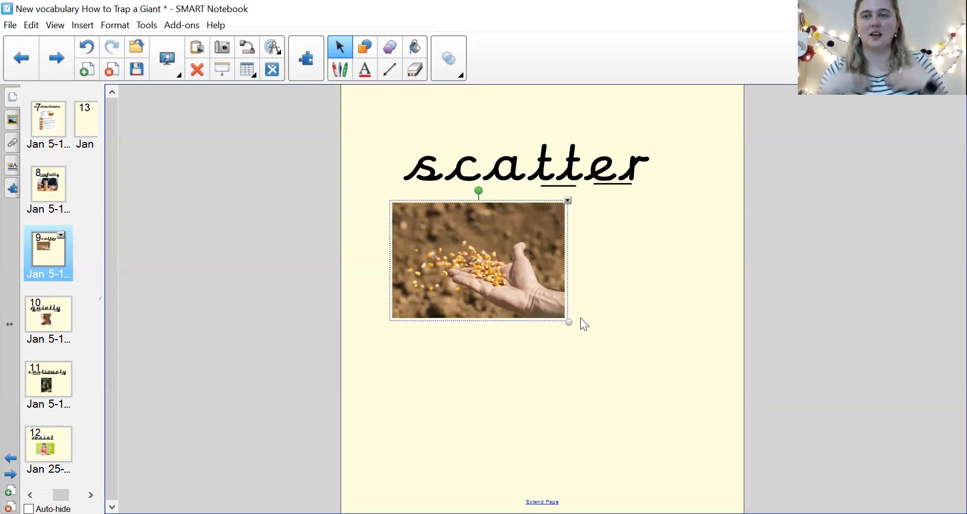
{"action": "mouse_move", "coordinate": [516, 261]}
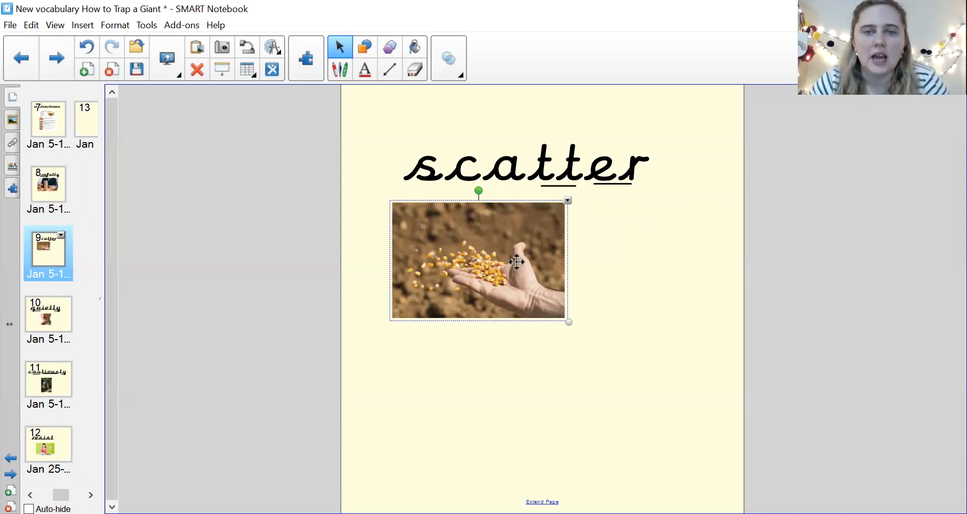
{"action": "left_click_drag", "start_coordinate": [567, 321], "coordinate": [644, 373]}
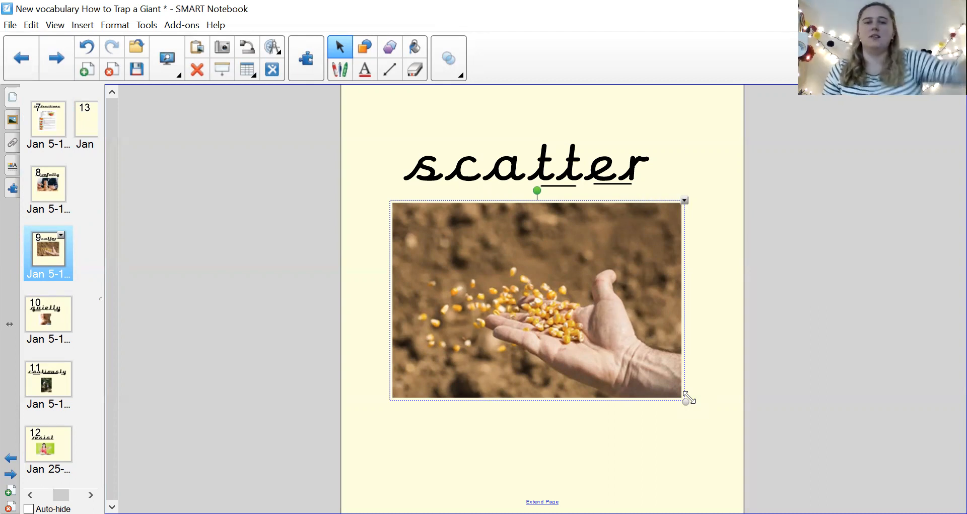
{"action": "mouse_move", "coordinate": [553, 308]}
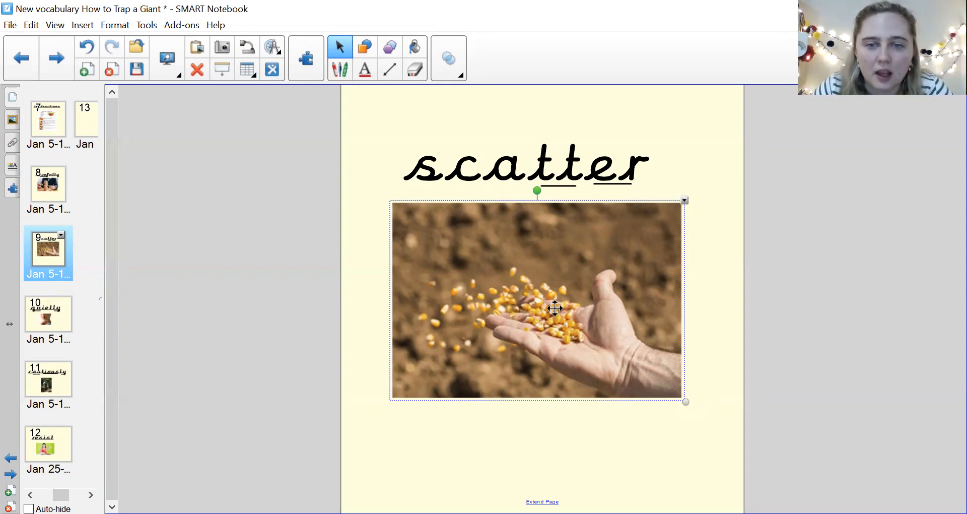
{"action": "mouse_move", "coordinate": [542, 361]}
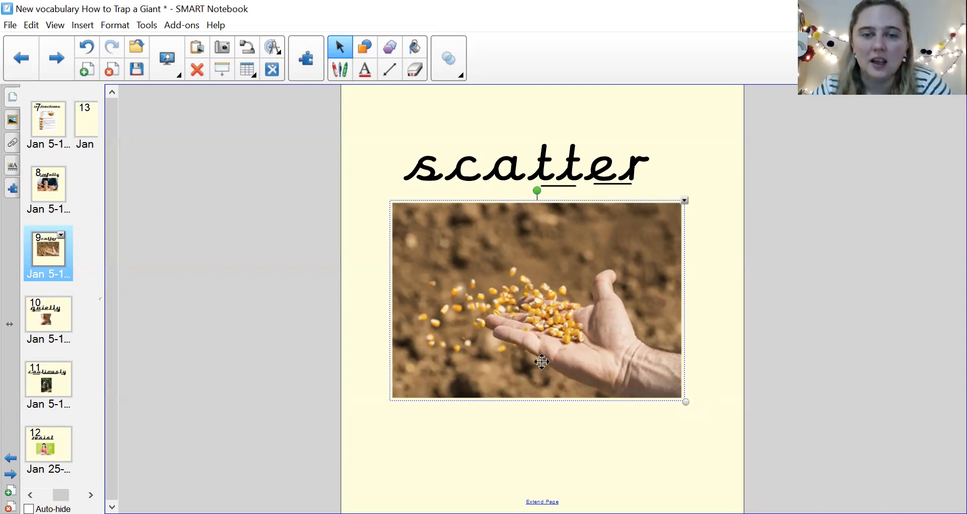
{"action": "mouse_move", "coordinate": [552, 266]}
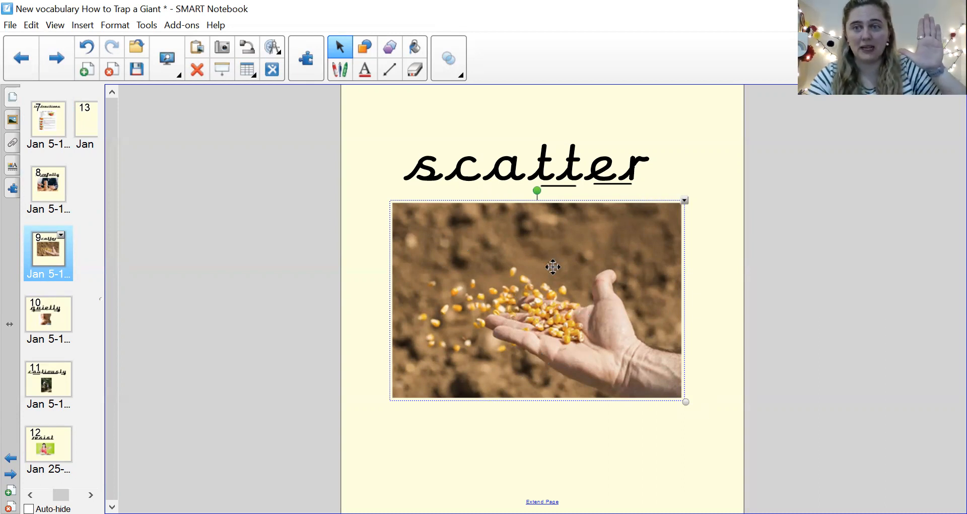
{"action": "mouse_move", "coordinate": [616, 195]}
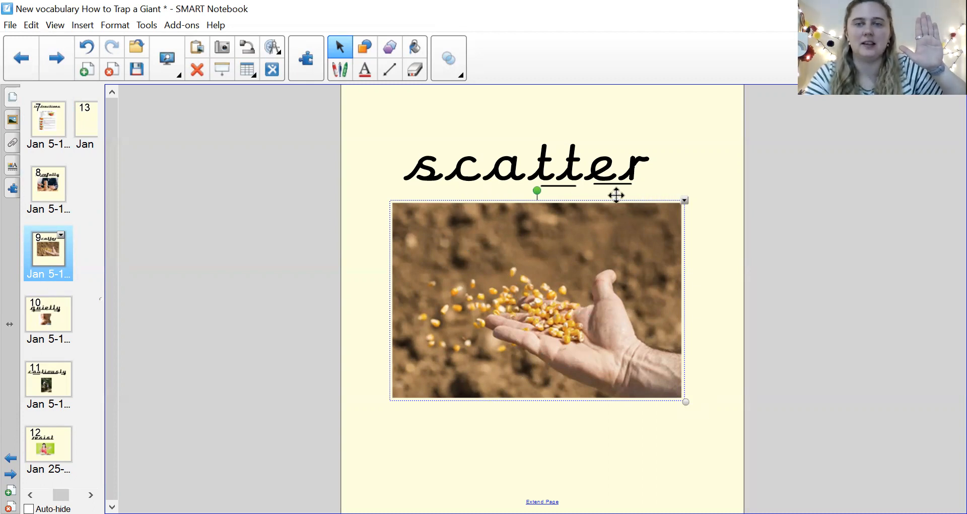
{"action": "mouse_move", "coordinate": [508, 214]}
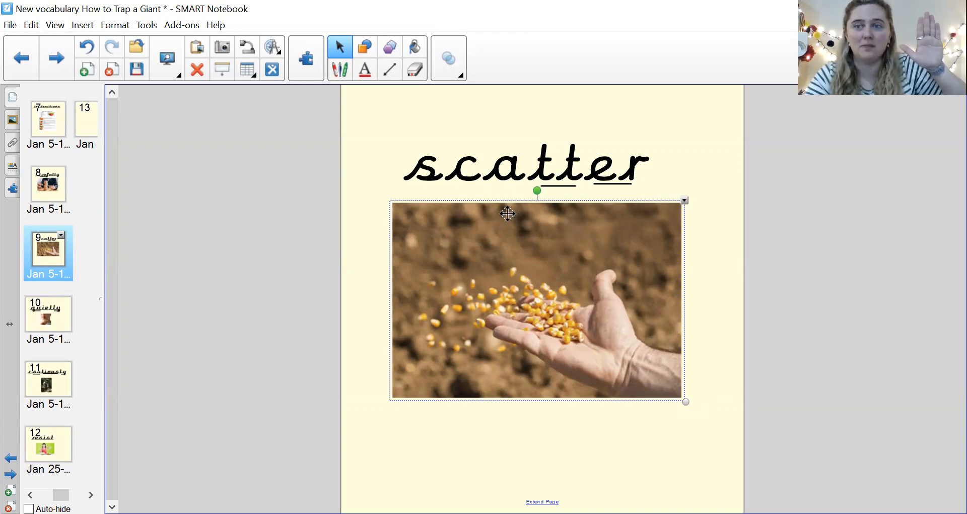
{"action": "mouse_move", "coordinate": [54, 58]}
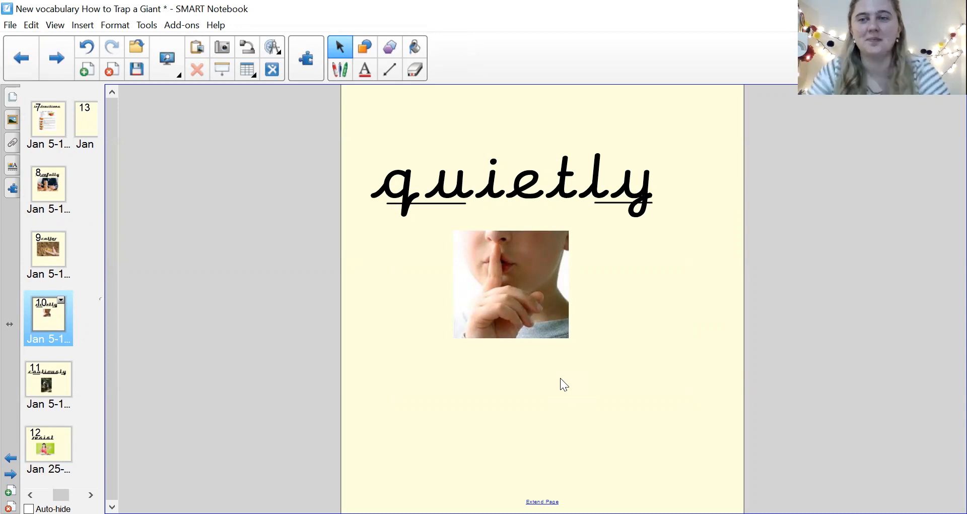
{"action": "mouse_move", "coordinate": [603, 385]}
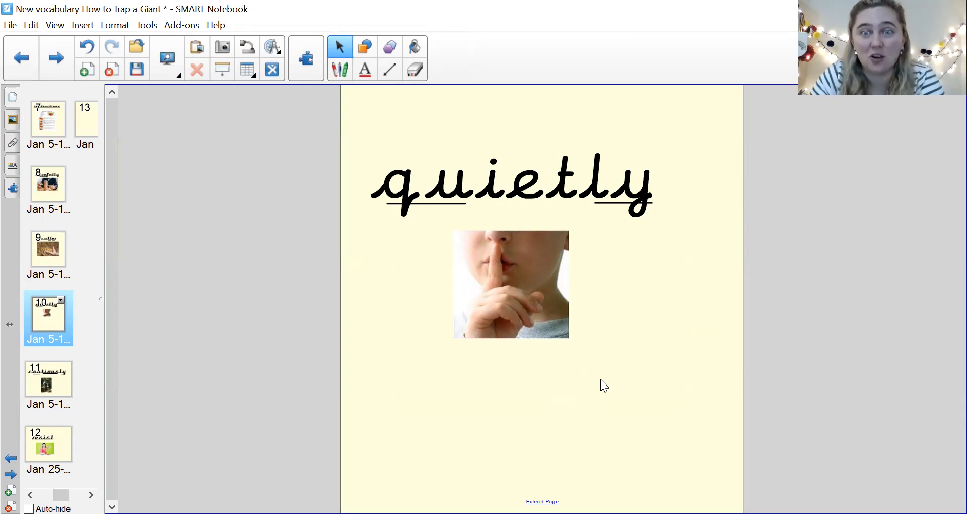
{"action": "mouse_move", "coordinate": [610, 399]}
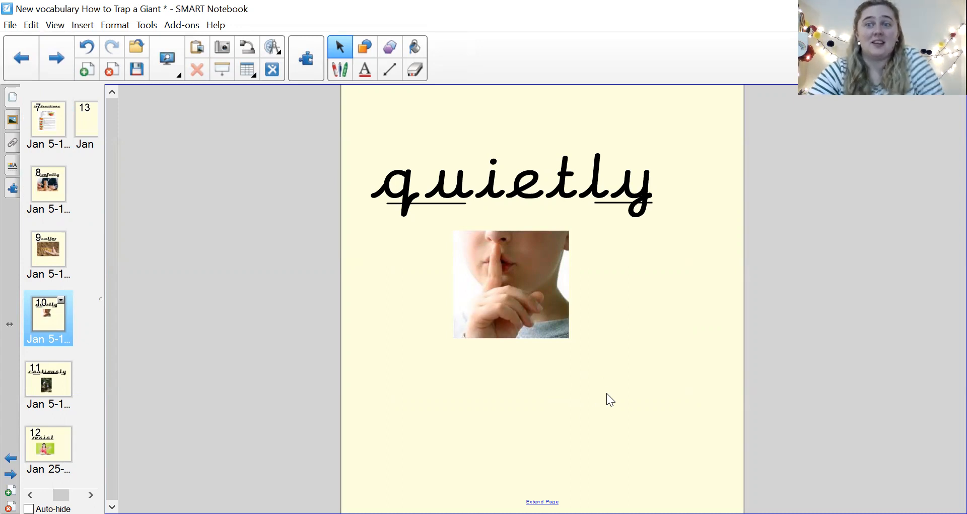
- Enlarge the finger-on-lips photo under quietly, then advance to the cautiously page
{"action": "left_click_drag", "start_coordinate": [511, 284], "coordinate": [472, 283]}
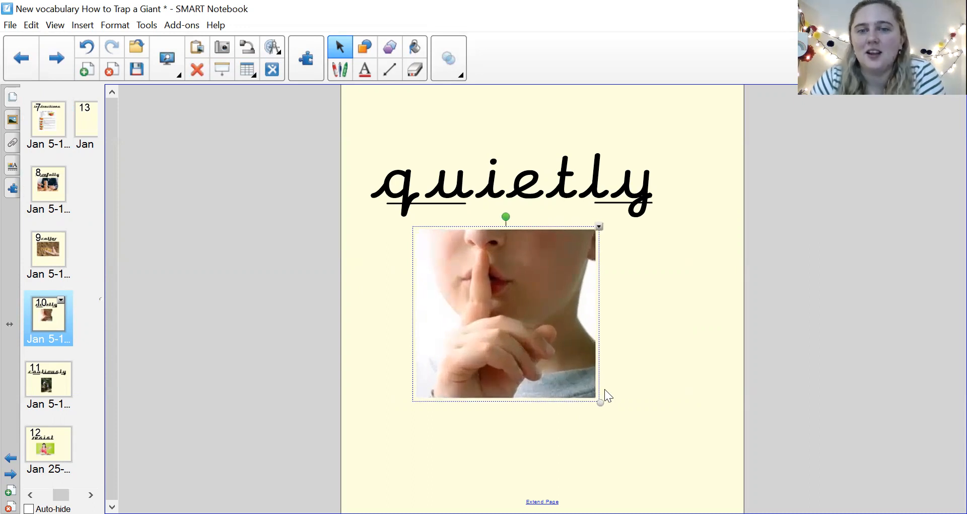
{"action": "mouse_move", "coordinate": [598, 390]}
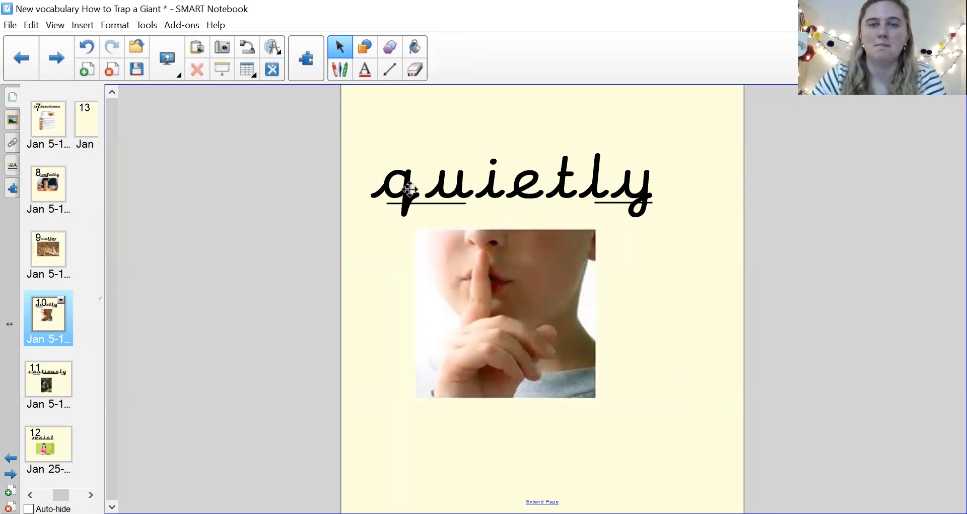
{"action": "mouse_move", "coordinate": [499, 227]}
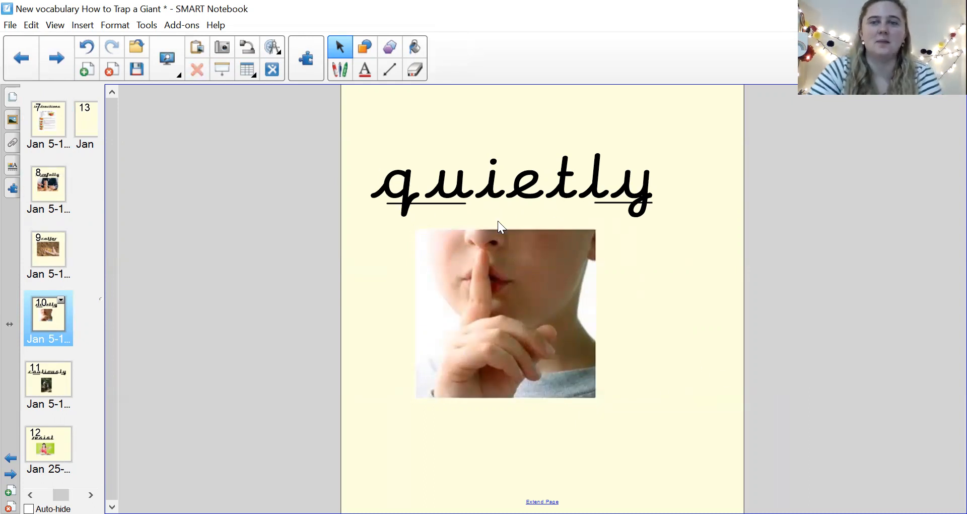
{"action": "mouse_move", "coordinate": [491, 241]}
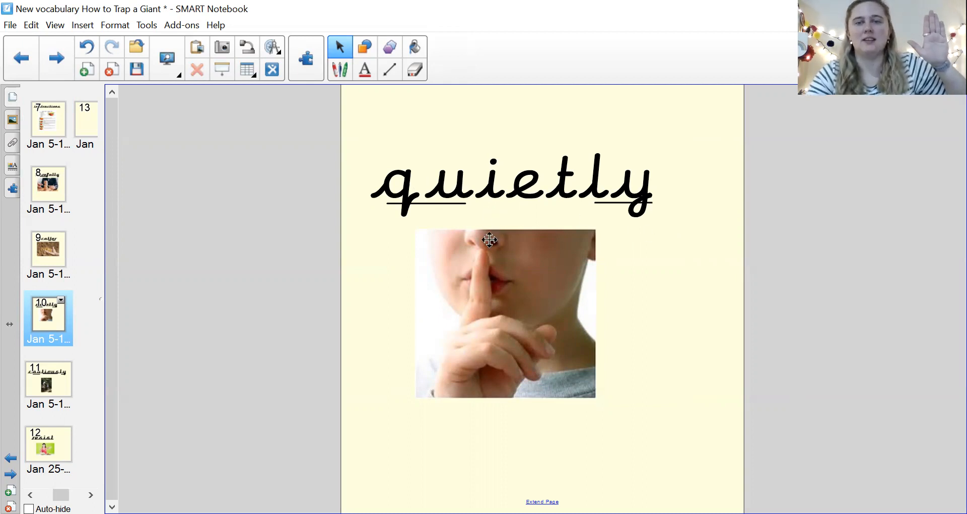
{"action": "mouse_move", "coordinate": [395, 308]}
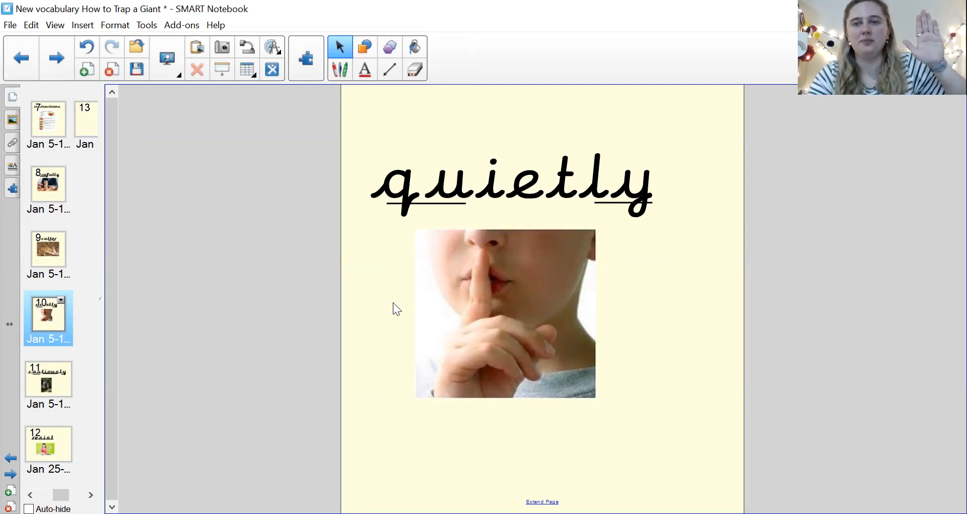
{"action": "left_click", "coordinate": [55, 58]}
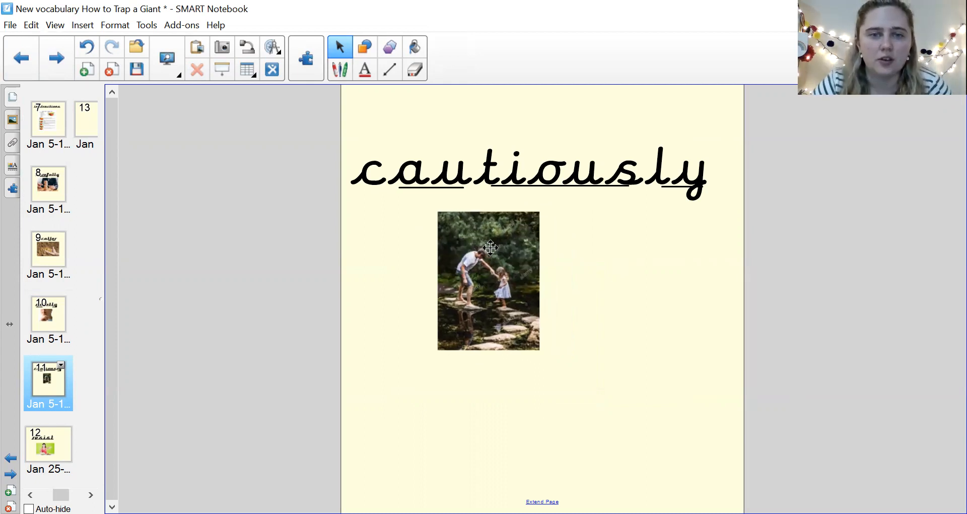
- Select the stepping-stones photo on the cautiously page, then advance to the resist page
{"action": "left_click", "coordinate": [487, 280]}
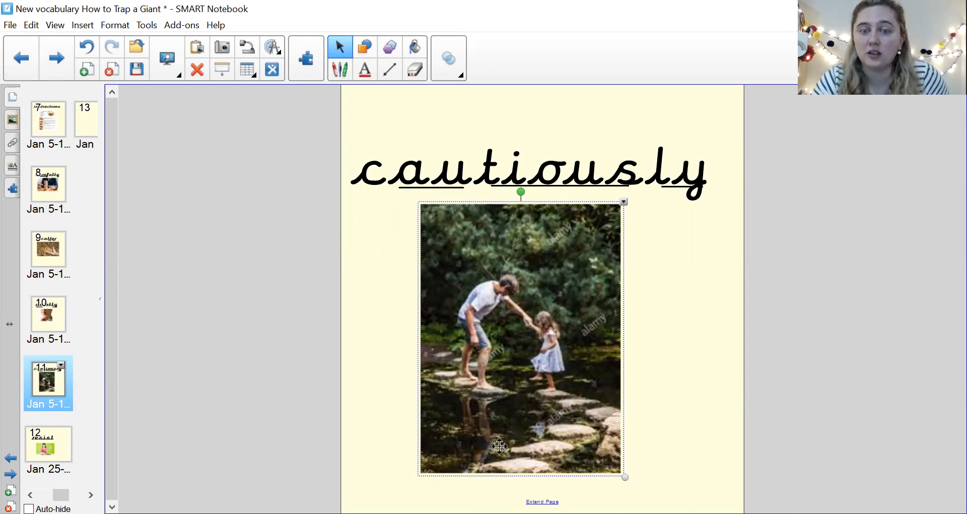
{"action": "mouse_move", "coordinate": [597, 403]}
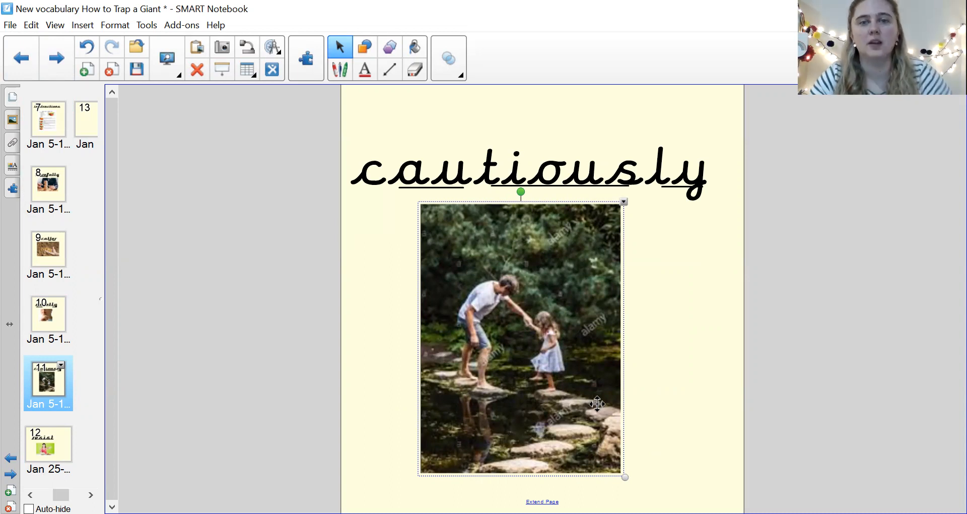
{"action": "mouse_move", "coordinate": [622, 394]}
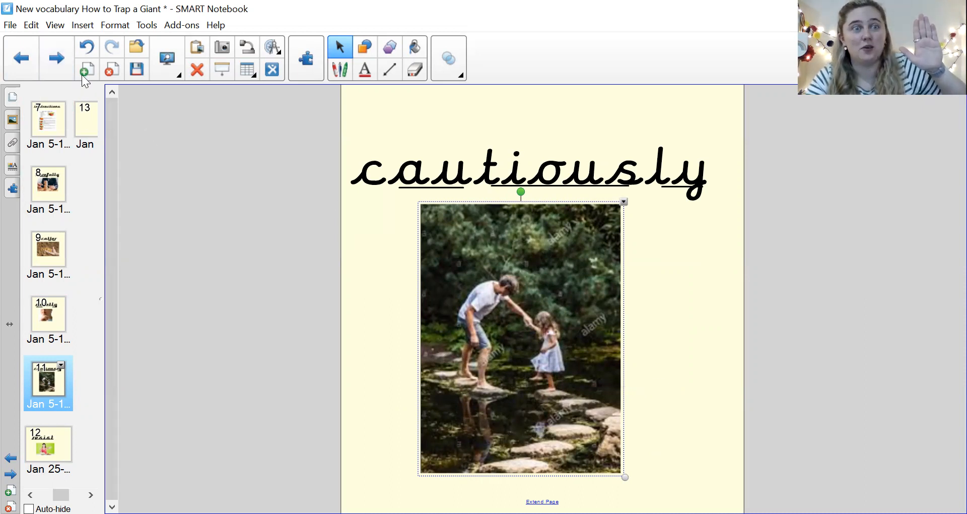
{"action": "mouse_move", "coordinate": [55, 57]}
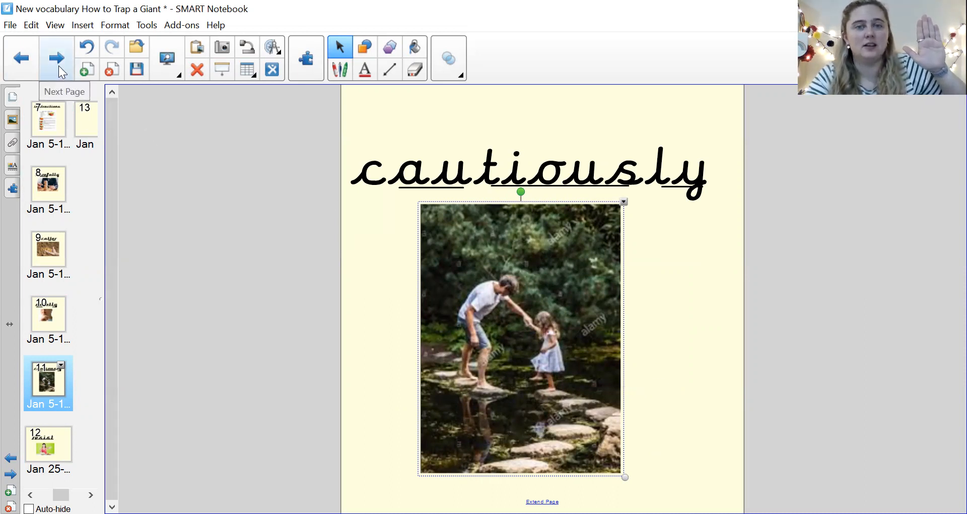
{"action": "left_click", "coordinate": [55, 57]}
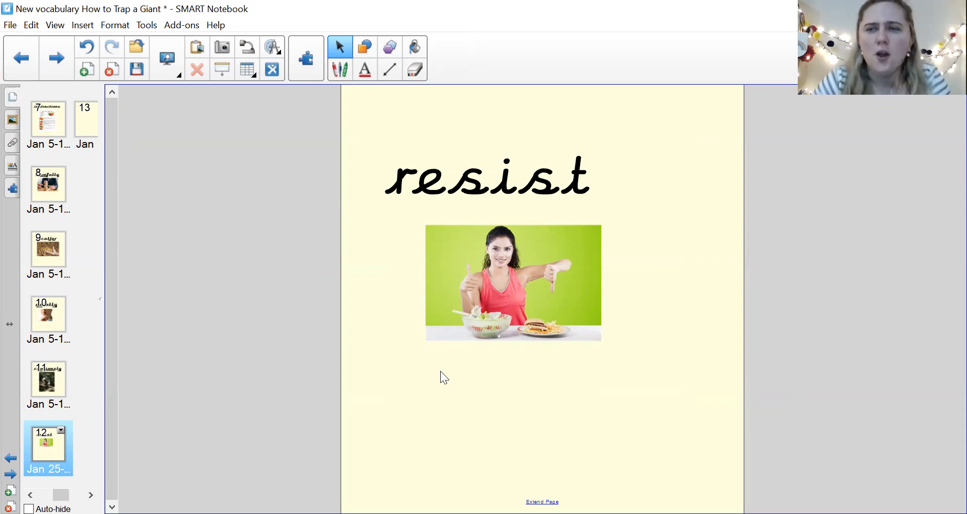
- Reposition and enlarge the salad-versus-fries photo across the resist page
{"action": "left_click_drag", "start_coordinate": [513, 282], "coordinate": [477, 270]}
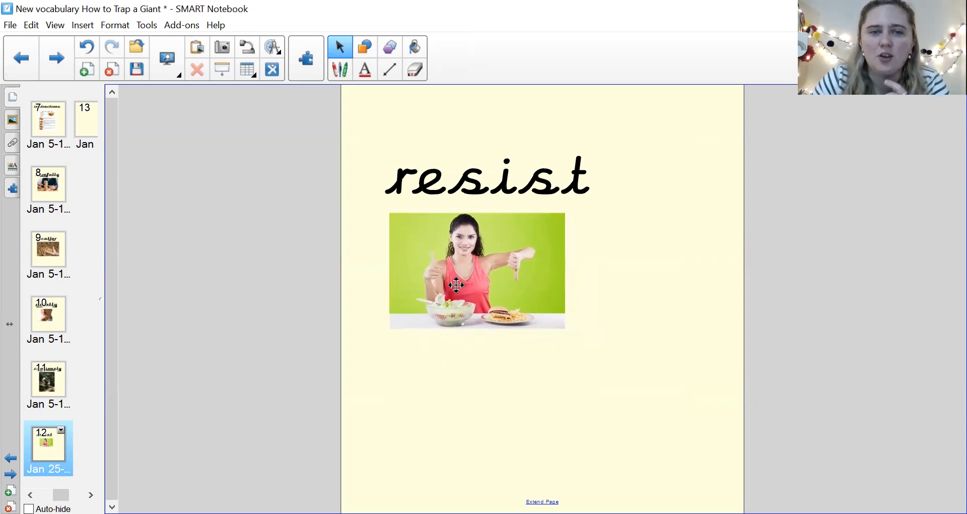
{"action": "left_click", "coordinate": [477, 271]}
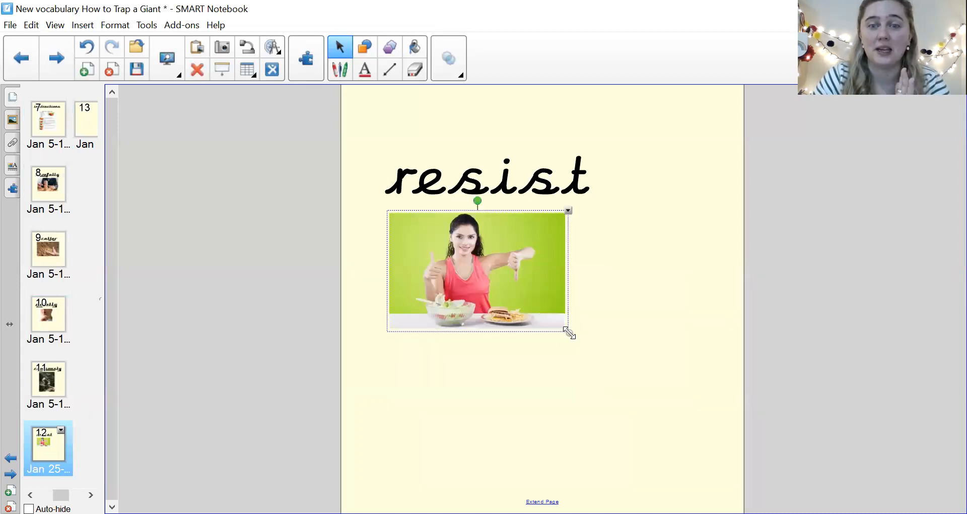
{"action": "left_click_drag", "start_coordinate": [568, 333], "coordinate": [678, 406]}
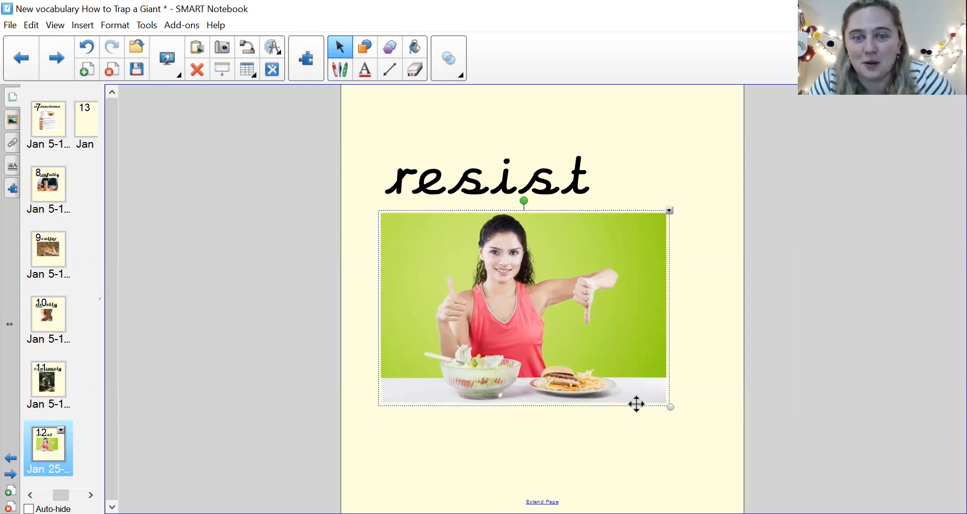
{"action": "mouse_move", "coordinate": [557, 415]}
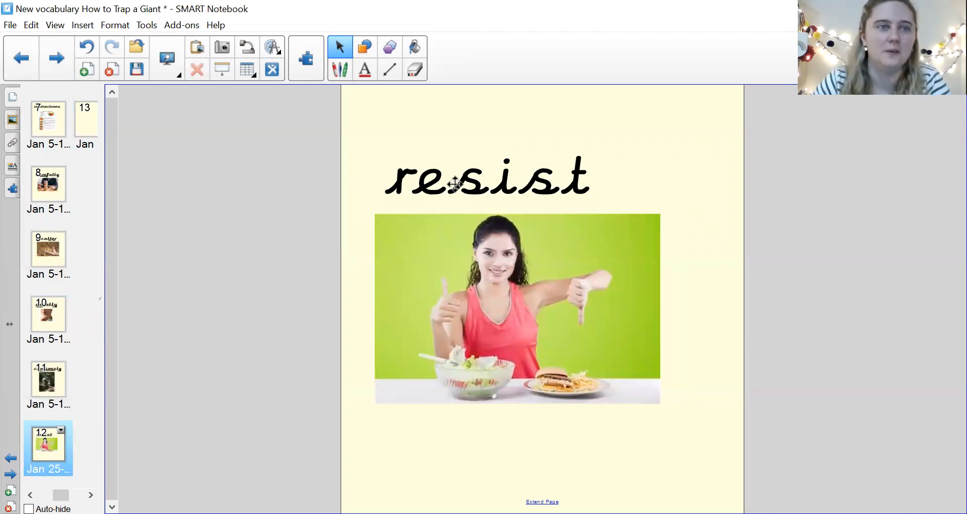
{"action": "mouse_move", "coordinate": [442, 260]}
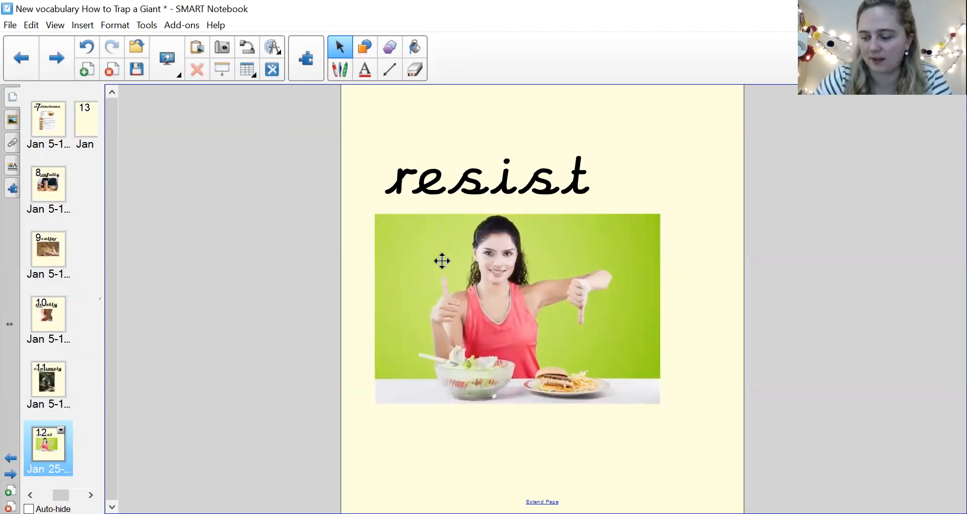
{"action": "mouse_move", "coordinate": [56, 57]}
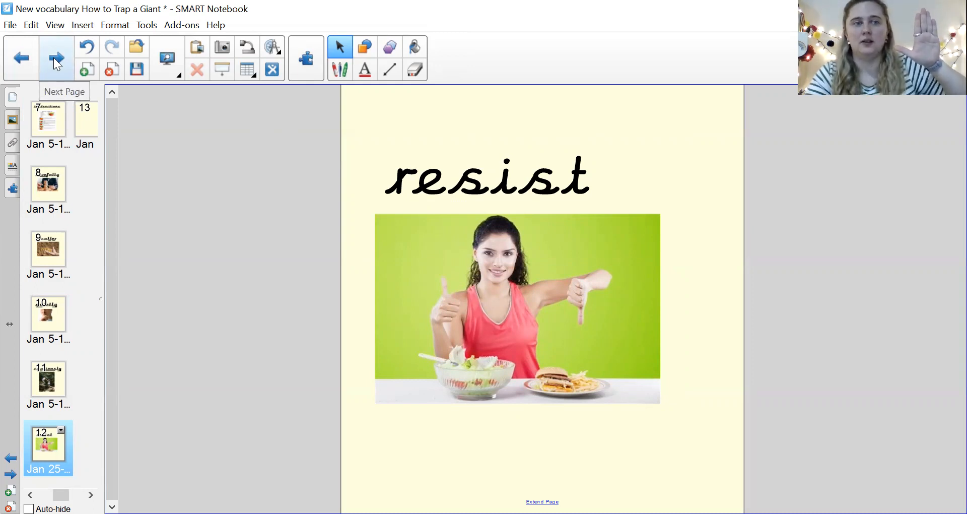
{"action": "left_click", "coordinate": [56, 57]}
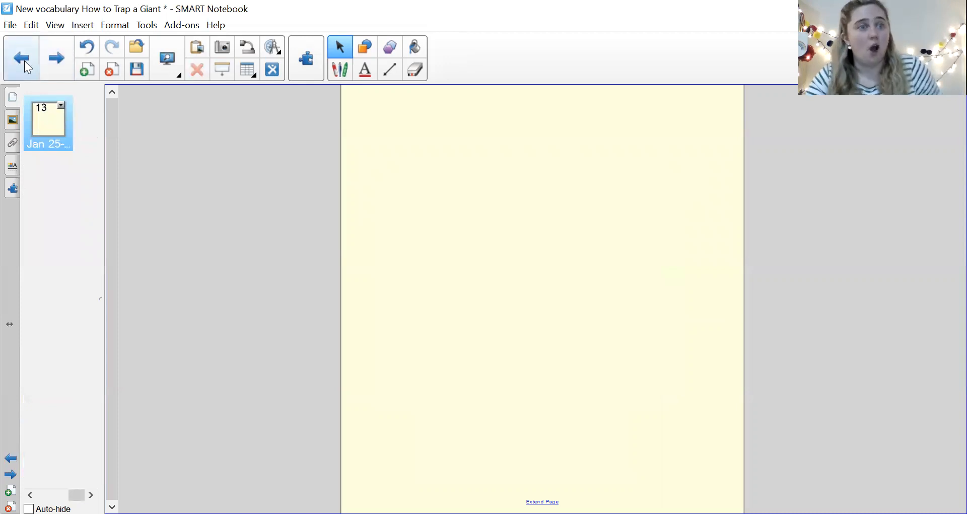
{"action": "left_click", "coordinate": [20, 57]}
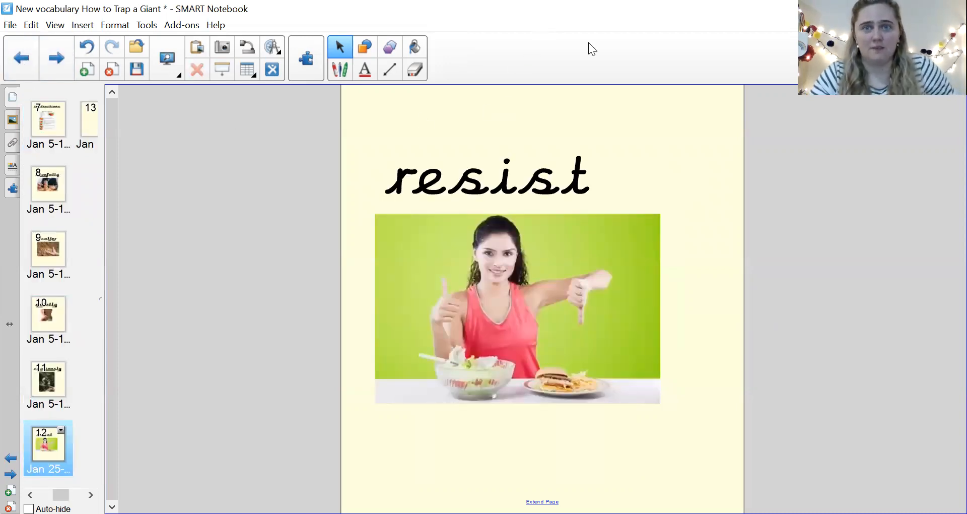